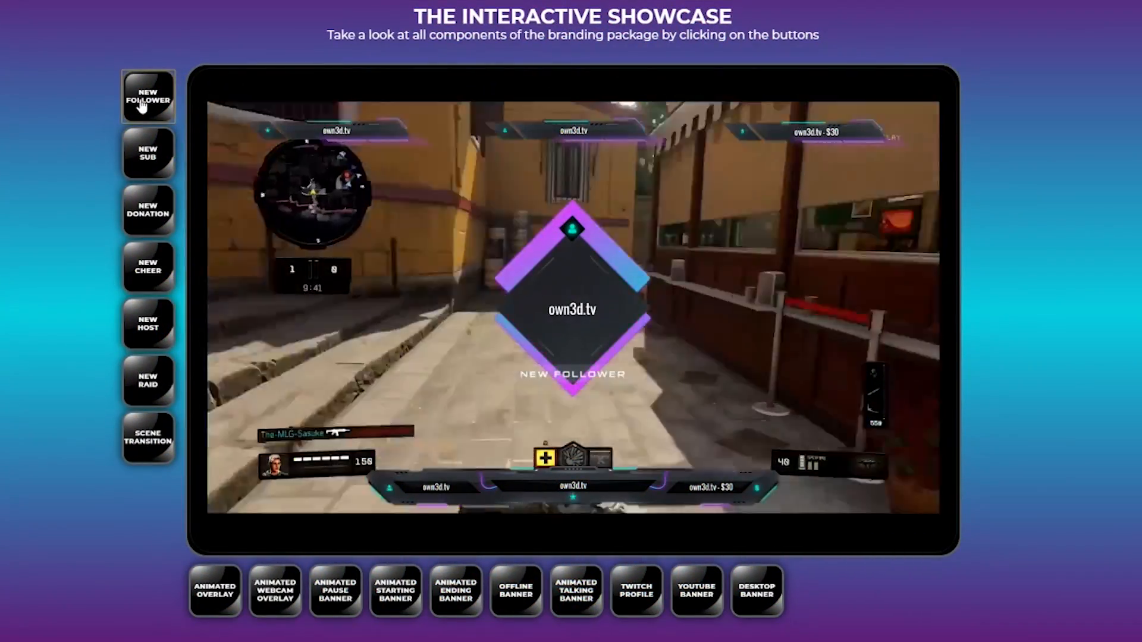
# Step: Preview the New Follower alert and the Twitch Profile branding in the own3d.tv showcase
pyautogui.click(148, 440)
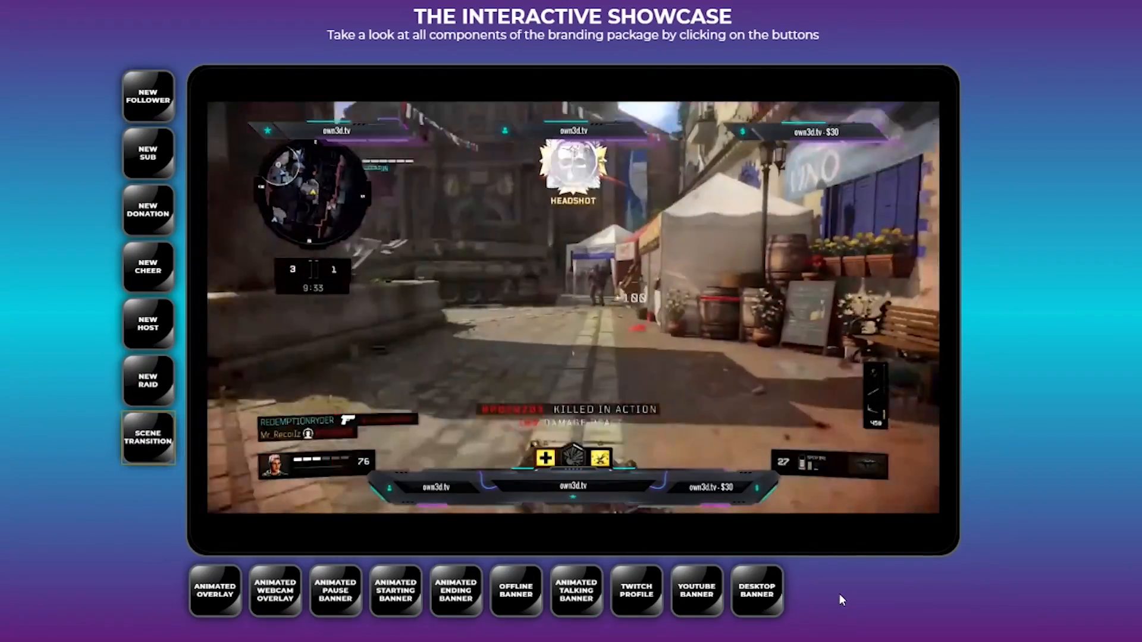
pyautogui.click(636, 592)
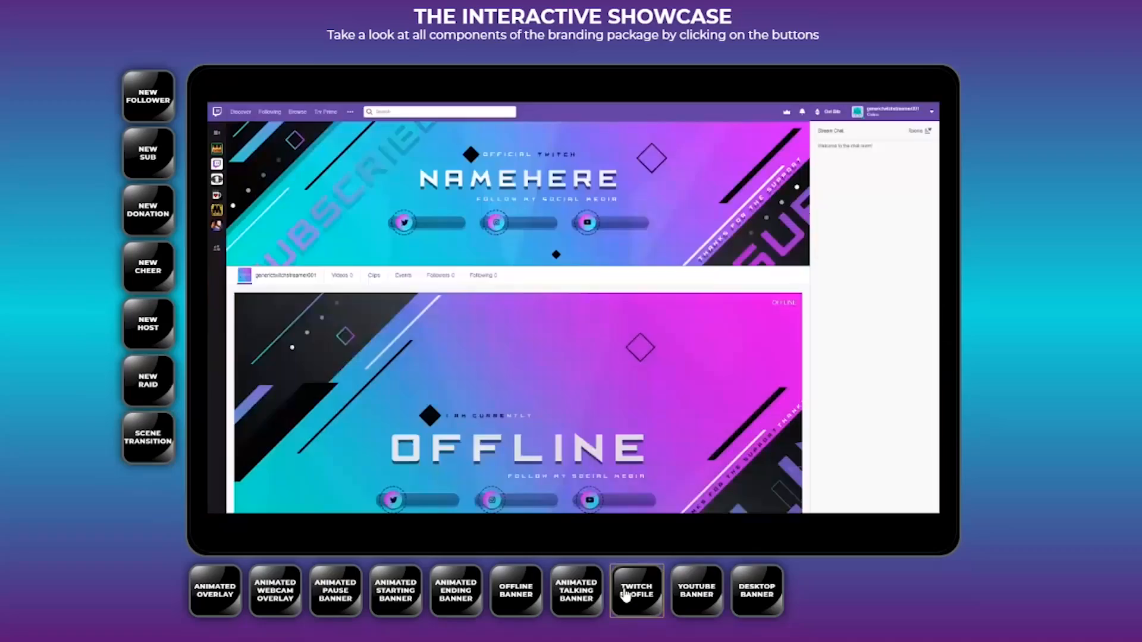
pyautogui.click(637, 595)
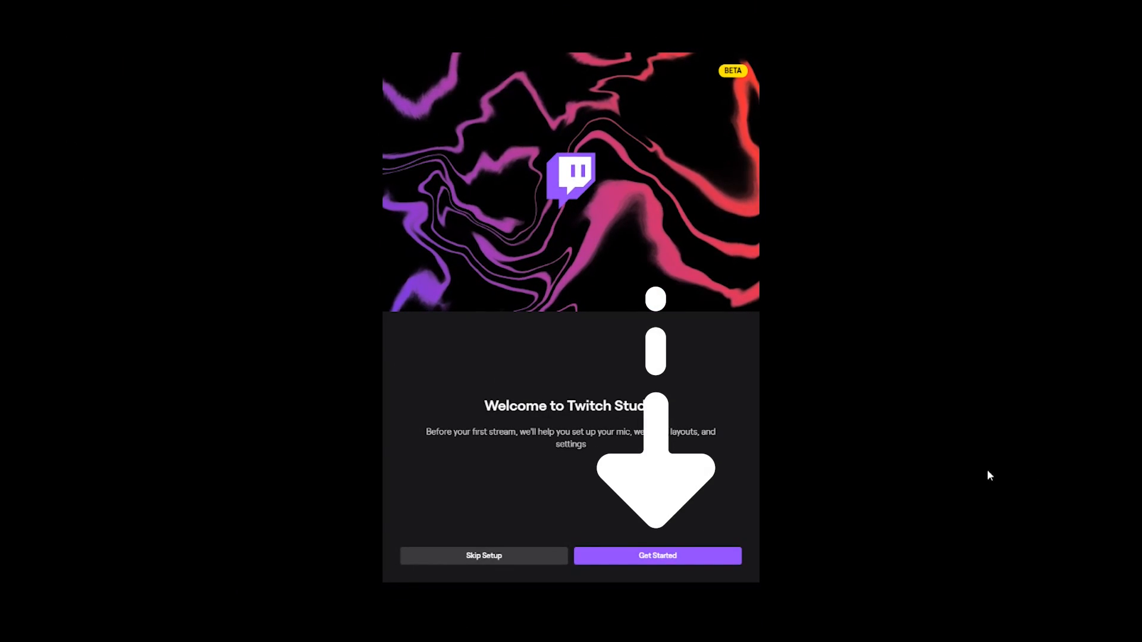
# Step: Start guided setup, keep the current microphone with noise removal and loudness equalization on
pyautogui.click(656, 556)
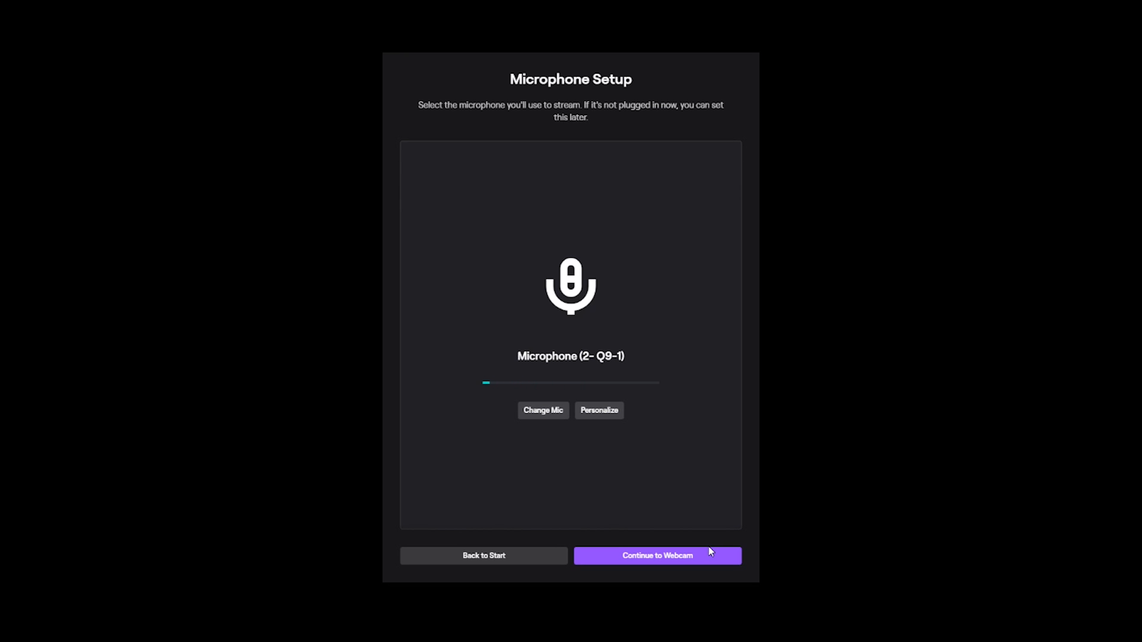
pyautogui.click(542, 410)
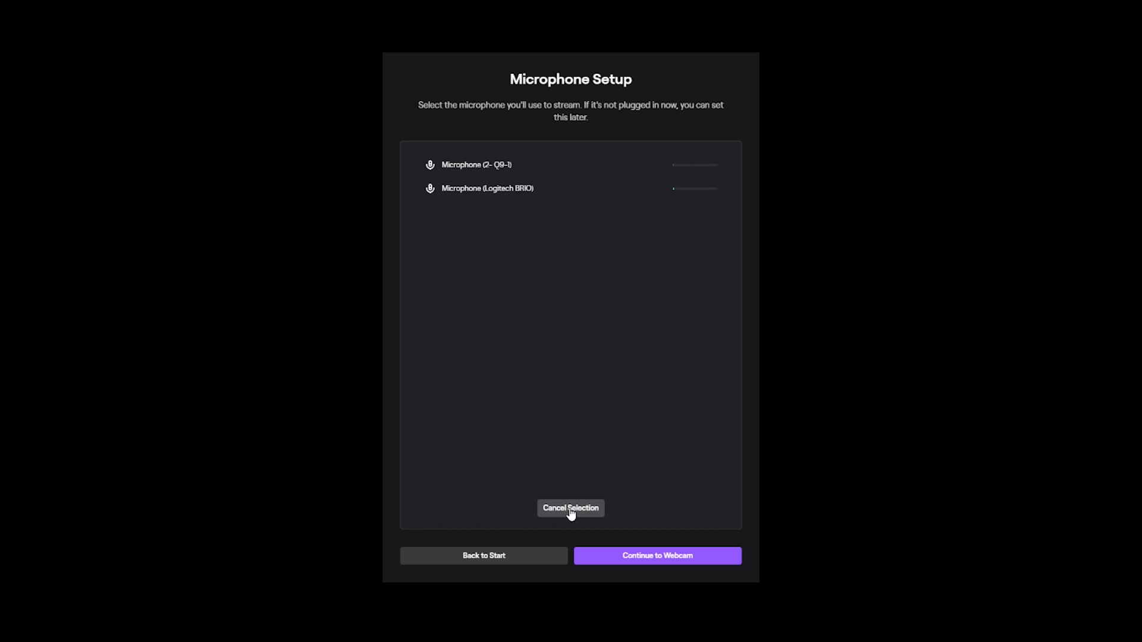
pyautogui.click(657, 556)
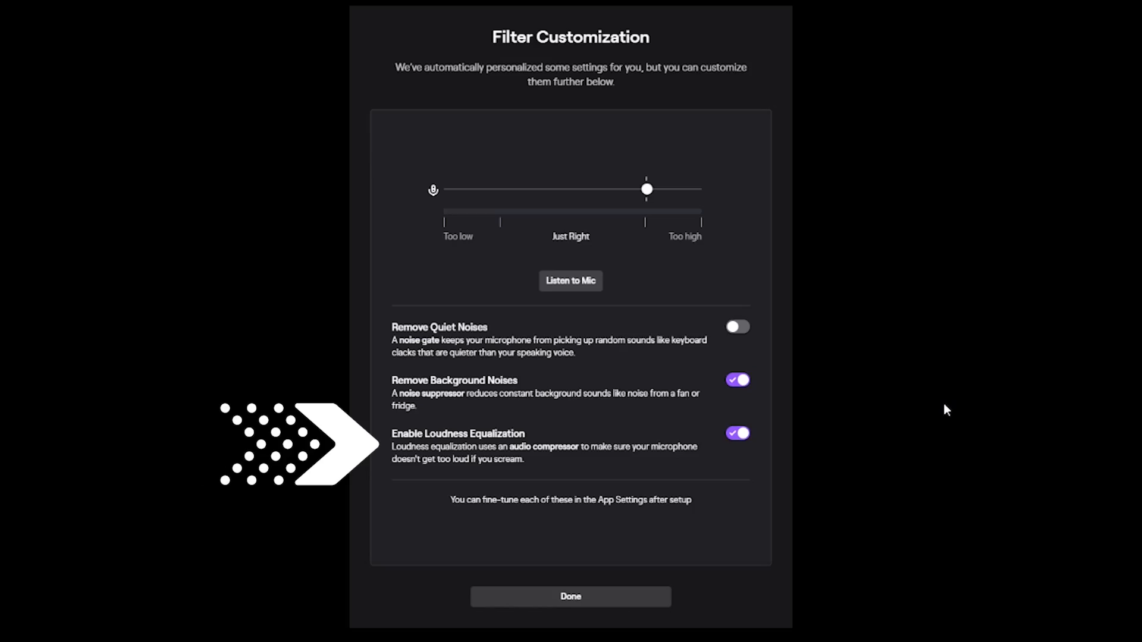
pyautogui.click(571, 597)
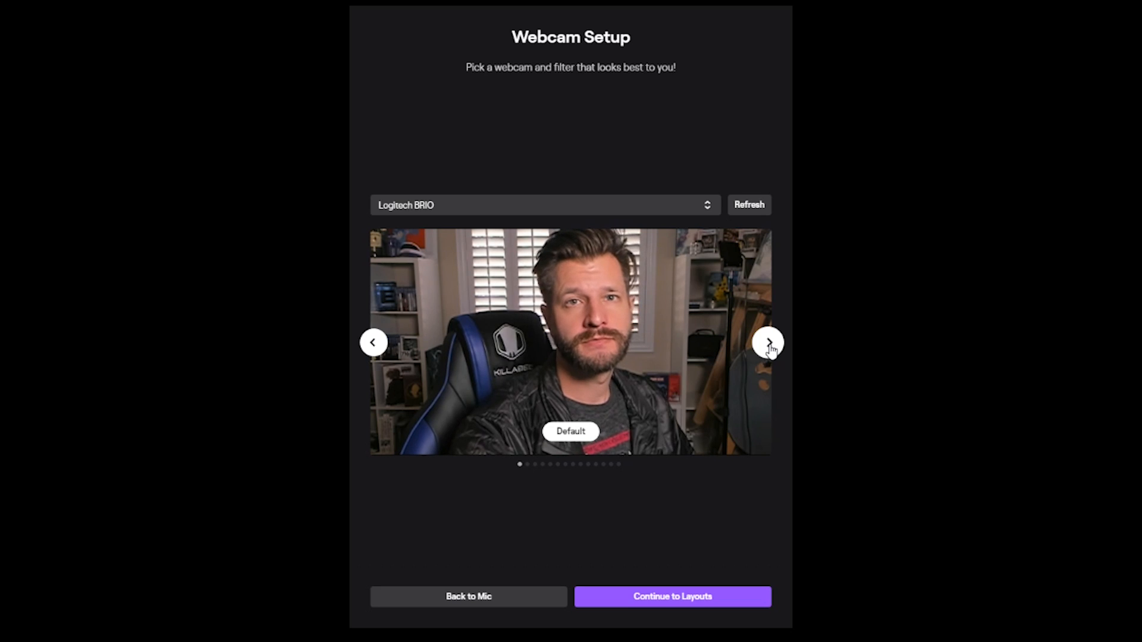
# Step: Cycle the Logitech BRIO webcam filters back to Default and continue to the layouts
pyautogui.click(767, 343)
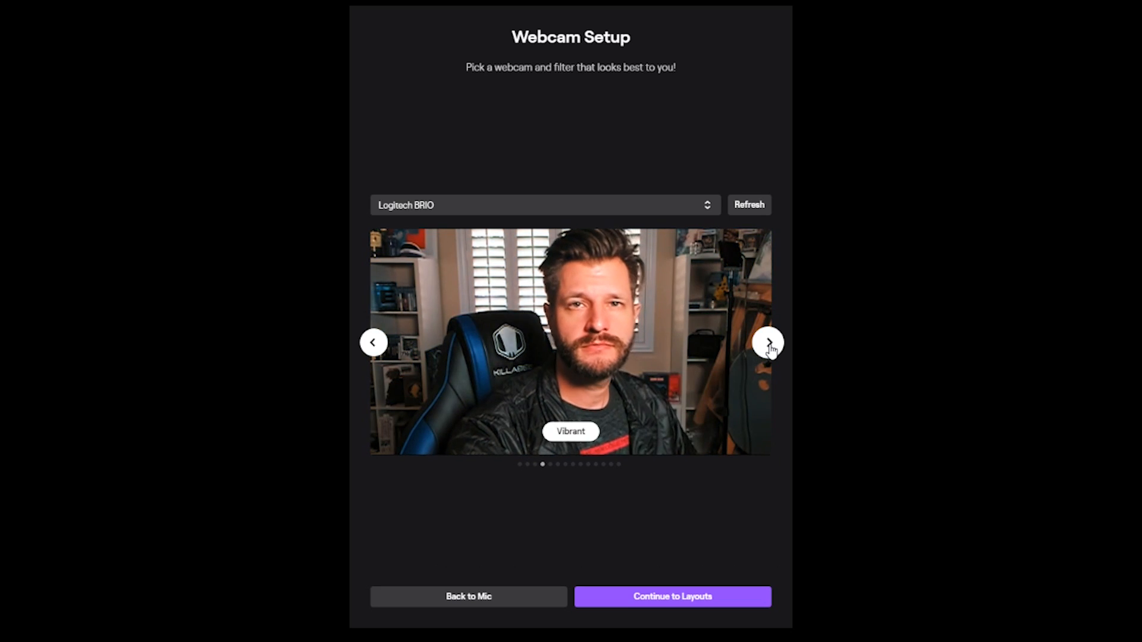
pyautogui.click(768, 343)
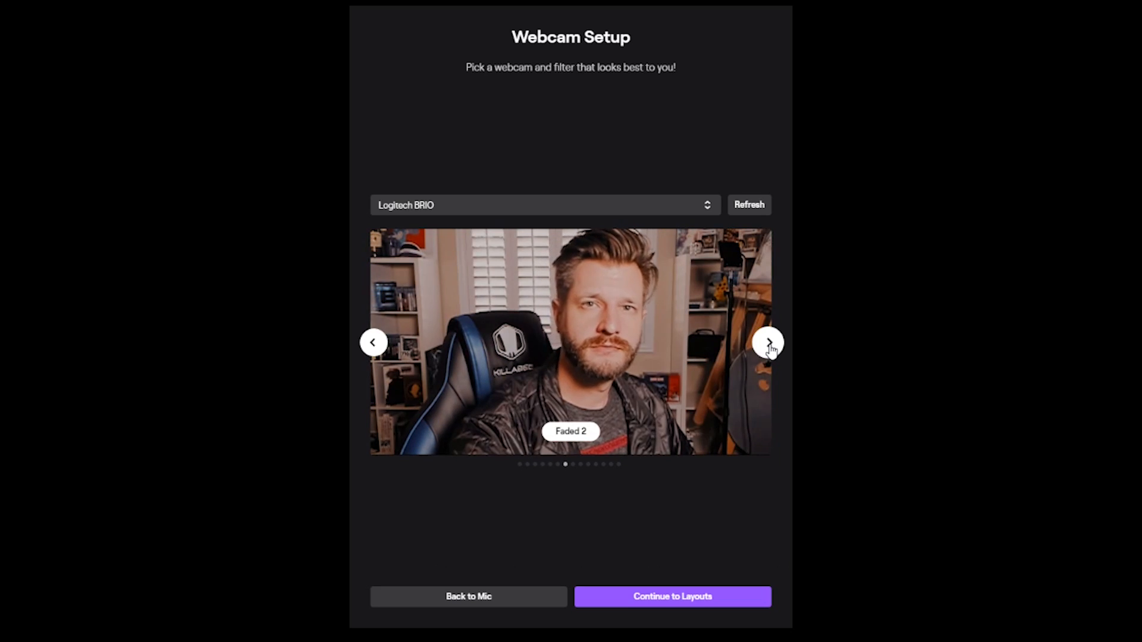
pyautogui.click(768, 343)
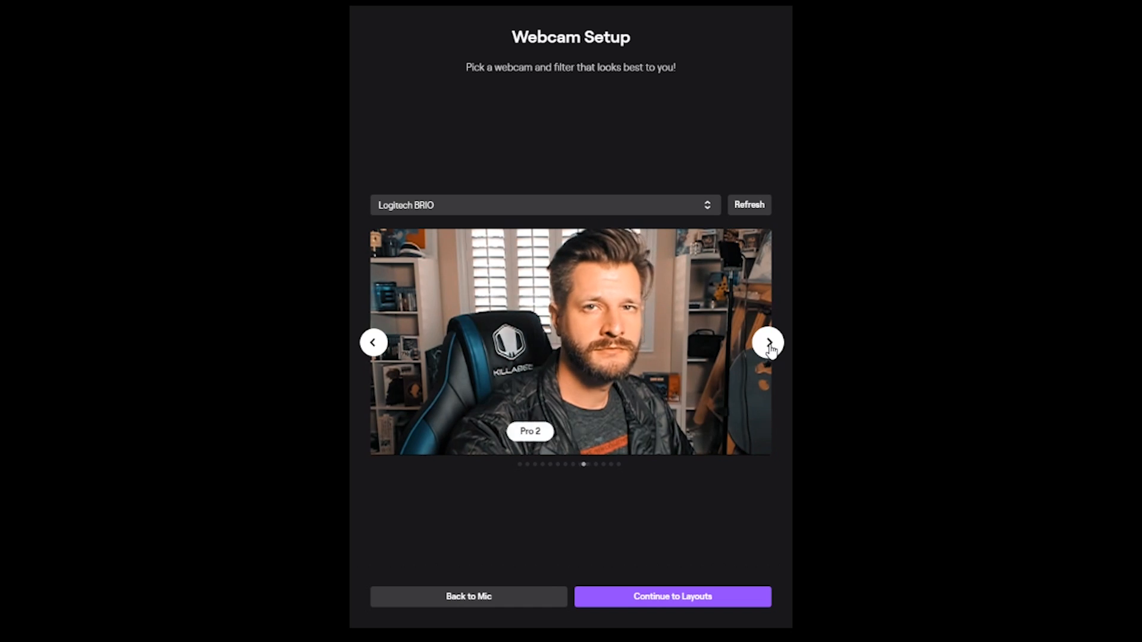
pyautogui.click(768, 344)
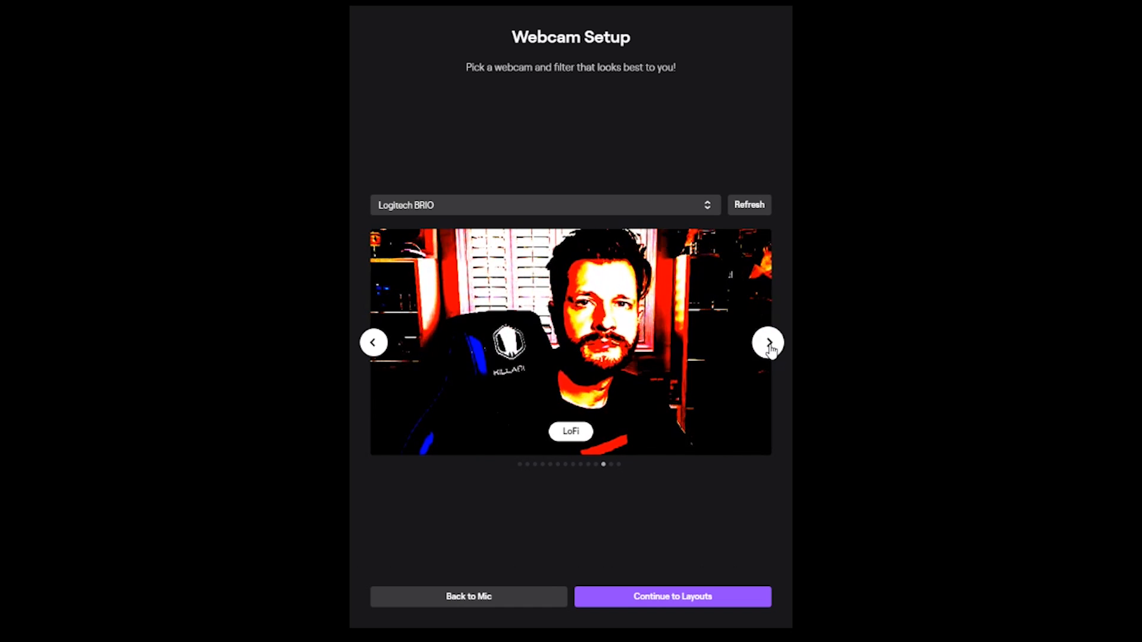
pyautogui.click(767, 343)
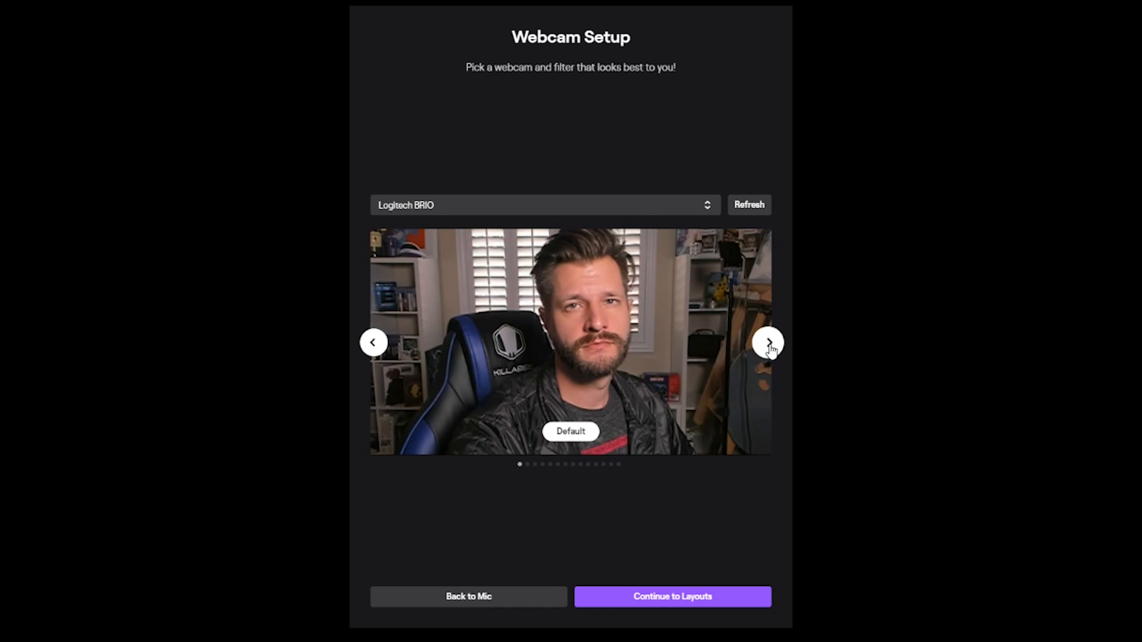
pyautogui.click(672, 597)
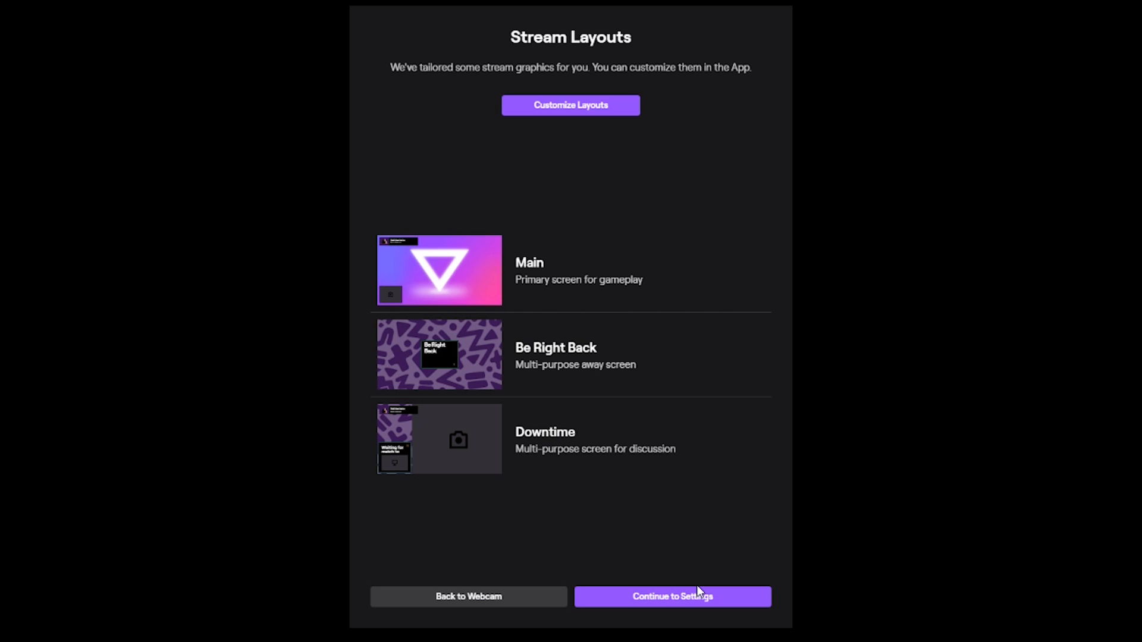
pyautogui.moveTo(695, 583)
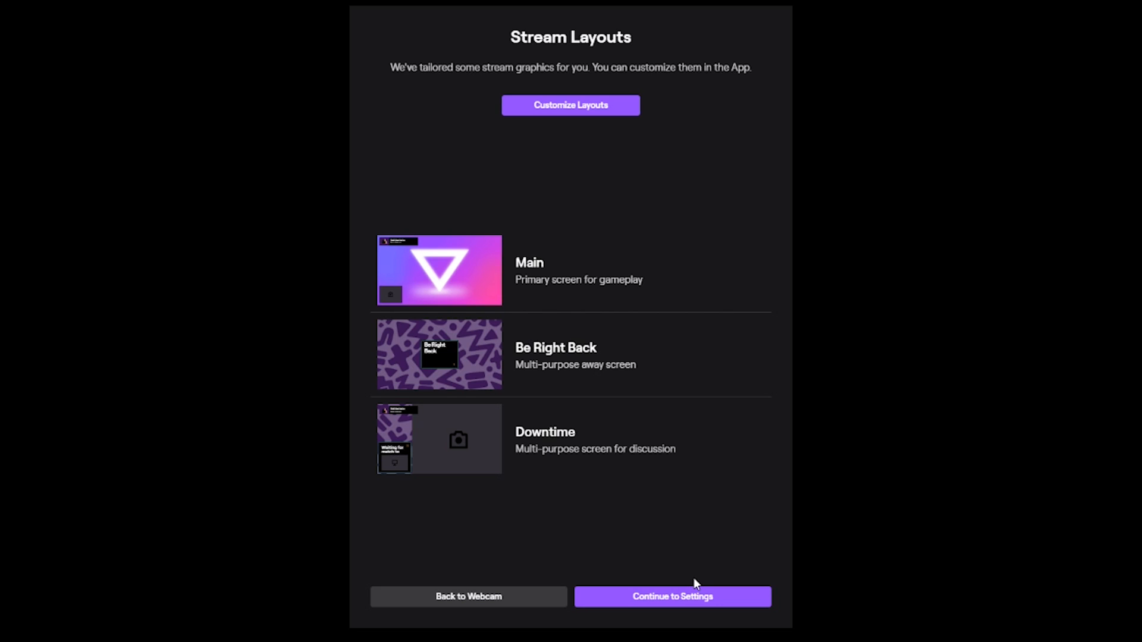
pyautogui.moveTo(636, 138)
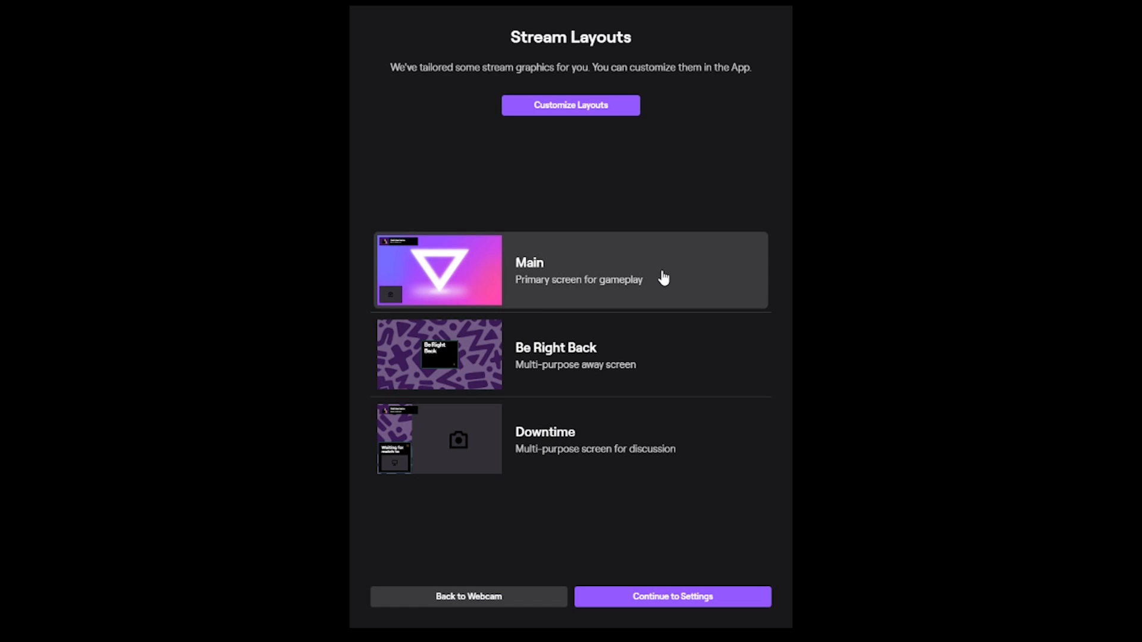
pyautogui.moveTo(758, 159)
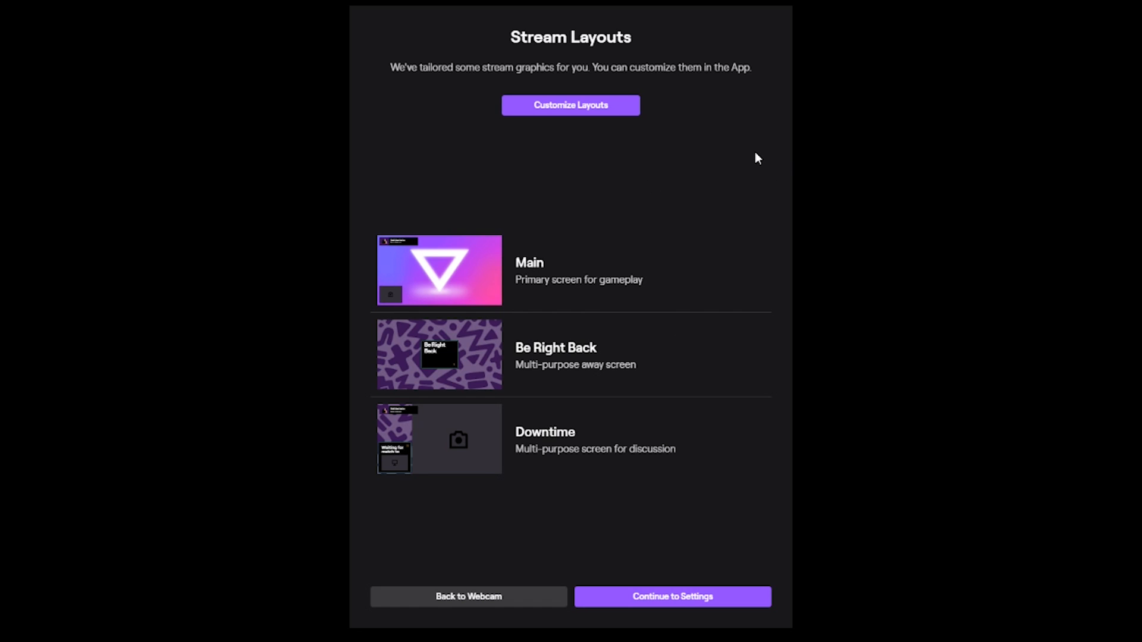
pyautogui.moveTo(490, 260)
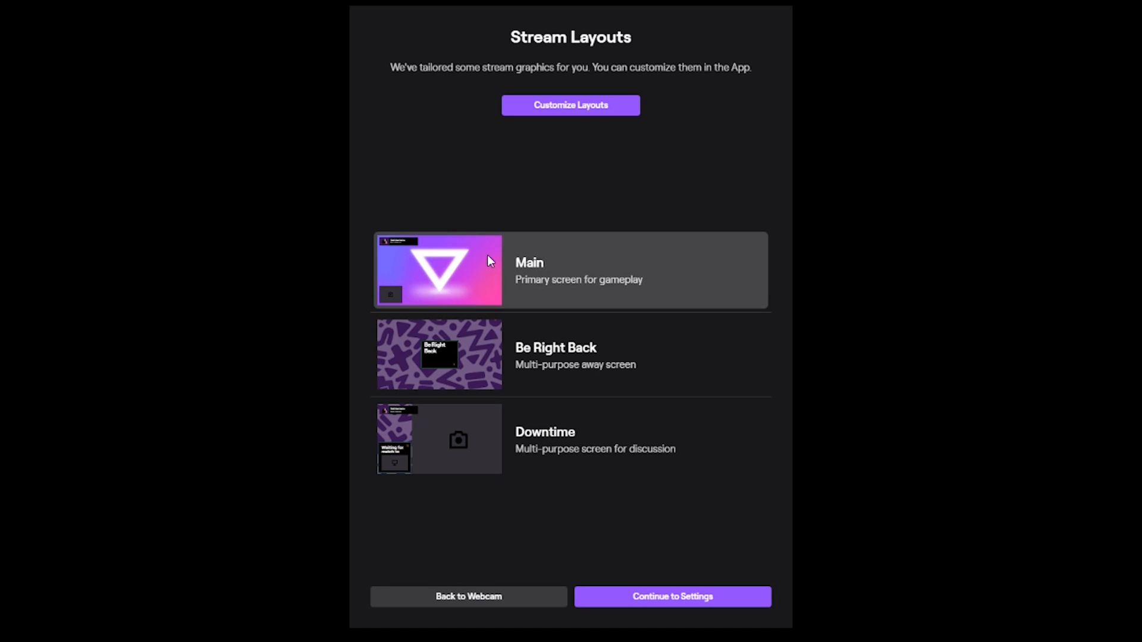
# Step: Customize the layouts and try the blue gradient wallpaper from Brand Assets
pyautogui.click(571, 105)
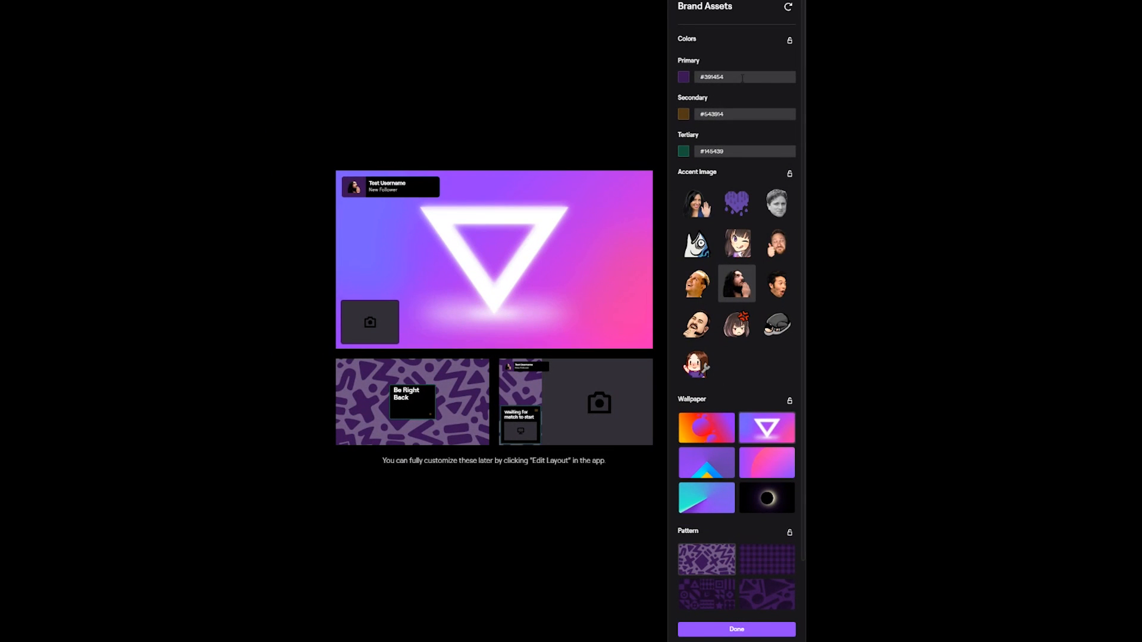
pyautogui.moveTo(804, 66)
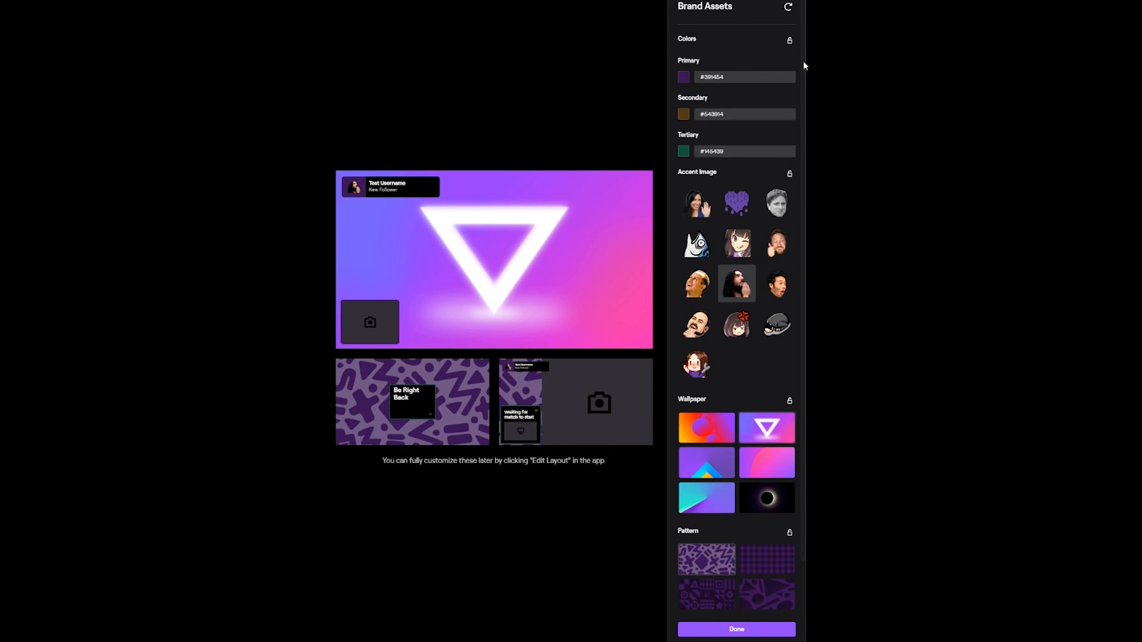
pyautogui.scroll(-3)
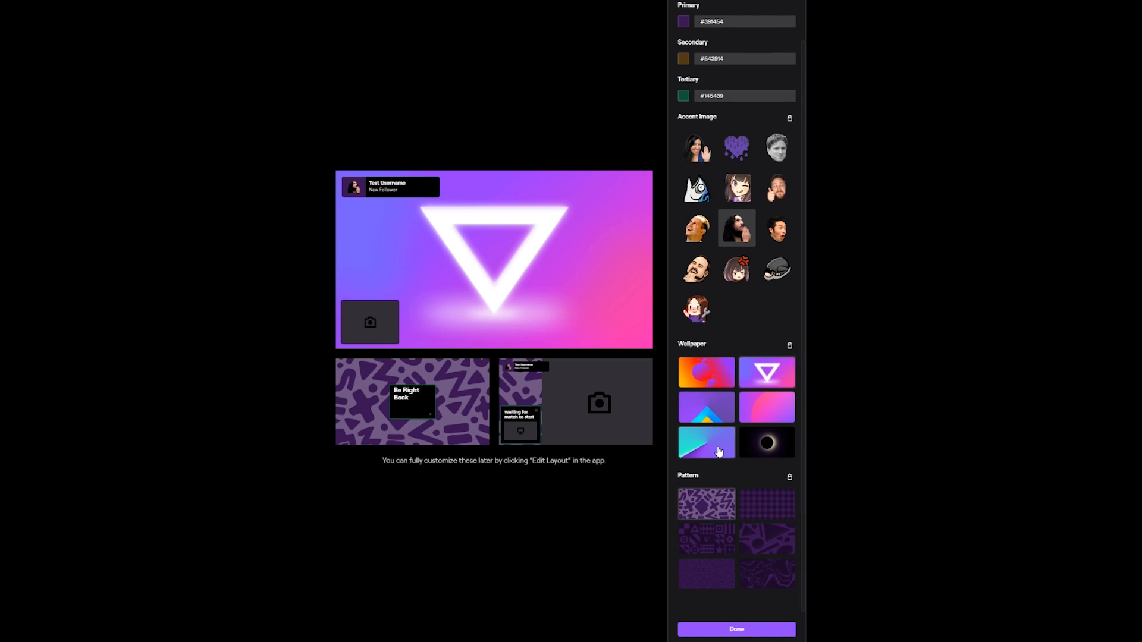
pyautogui.click(735, 630)
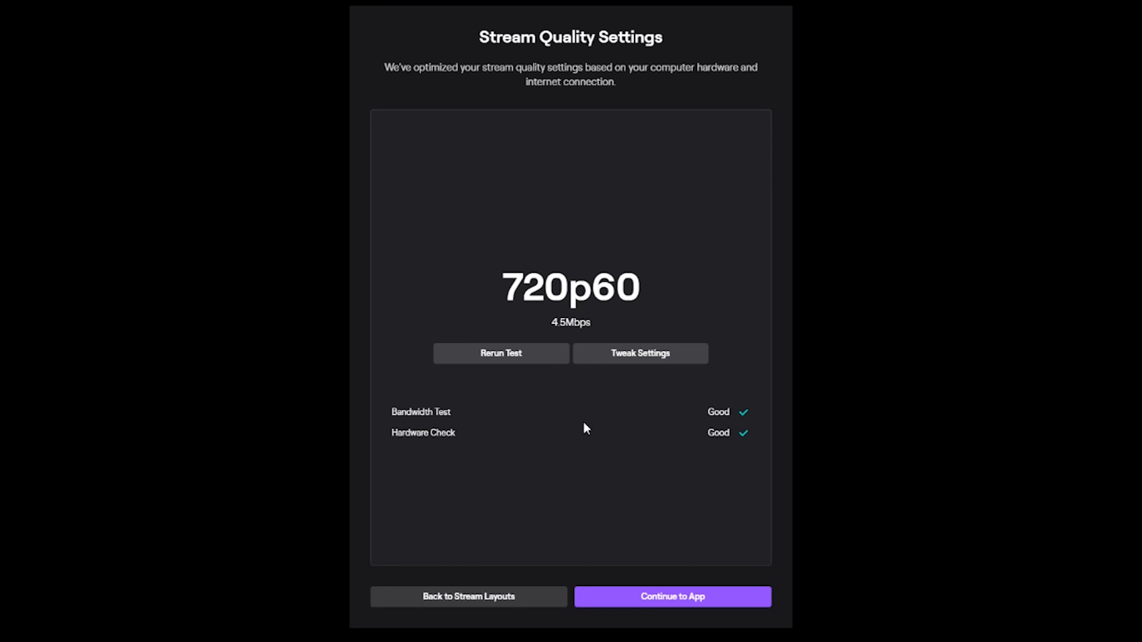
# Step: Rerun the quality test and keep the 1080p60 preset at 60 FPS in Encoder Tuning
pyautogui.click(501, 353)
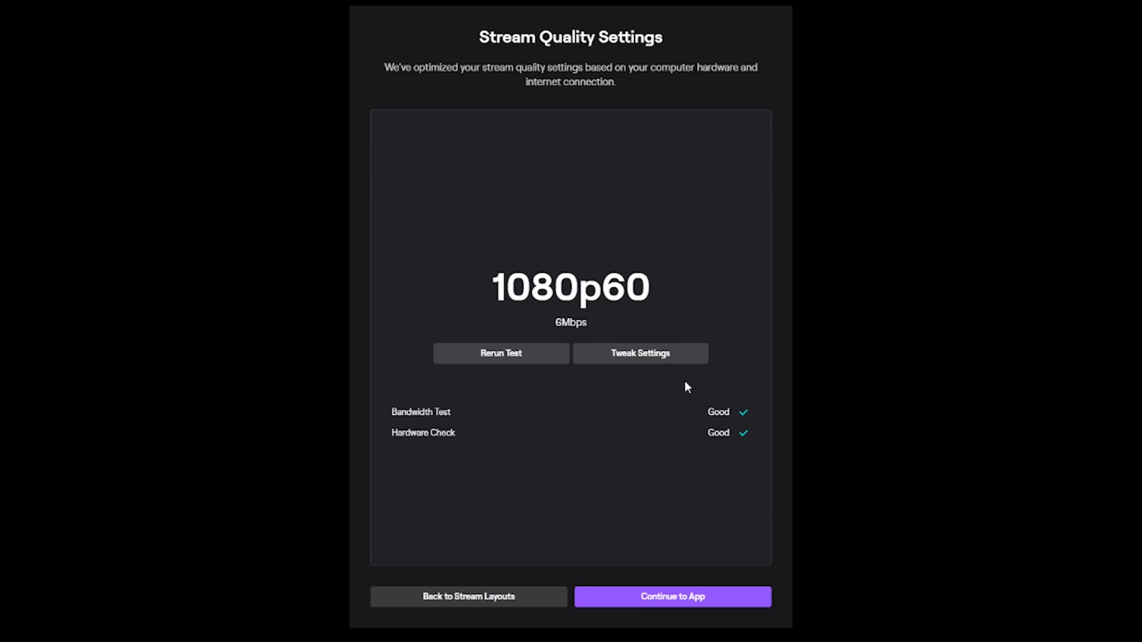
pyautogui.click(640, 353)
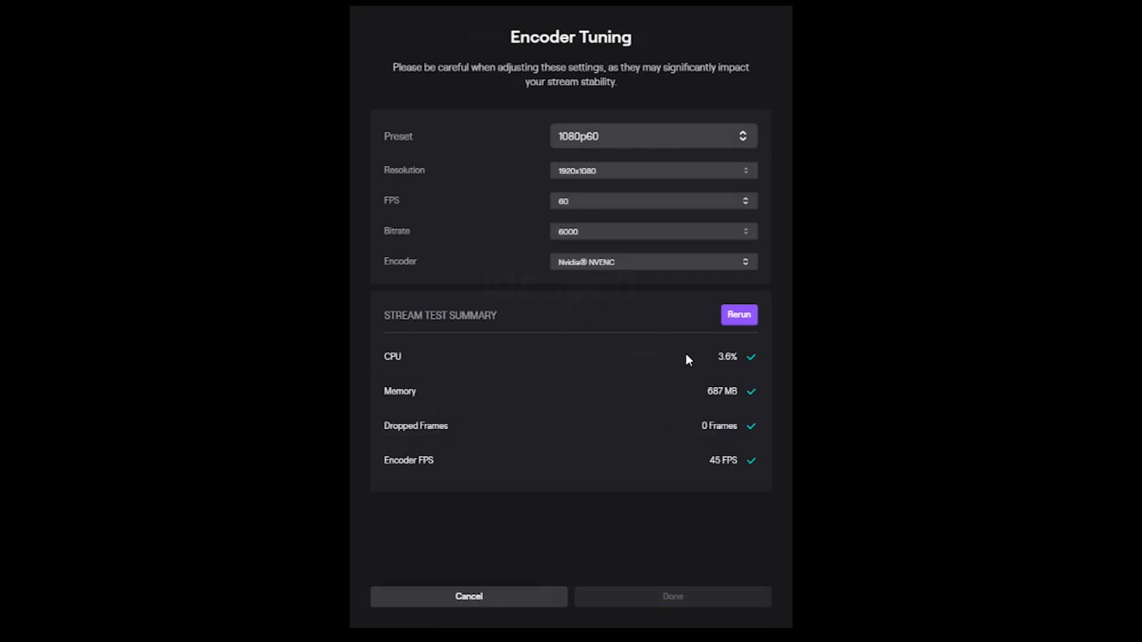
pyautogui.click(654, 136)
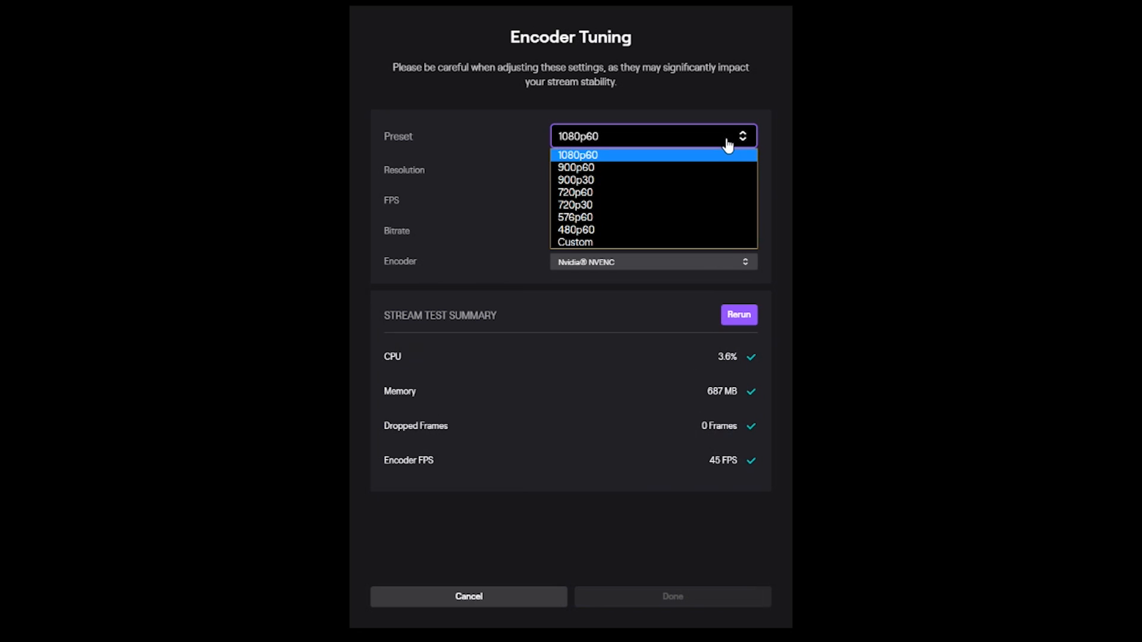
pyautogui.click(575, 154)
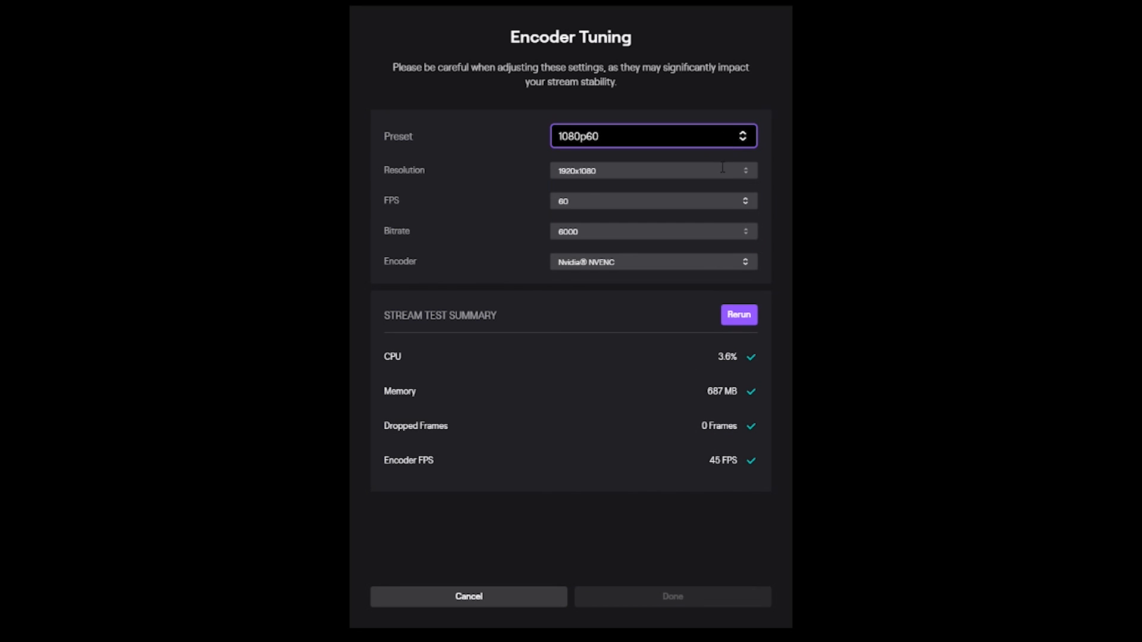
pyautogui.click(653, 171)
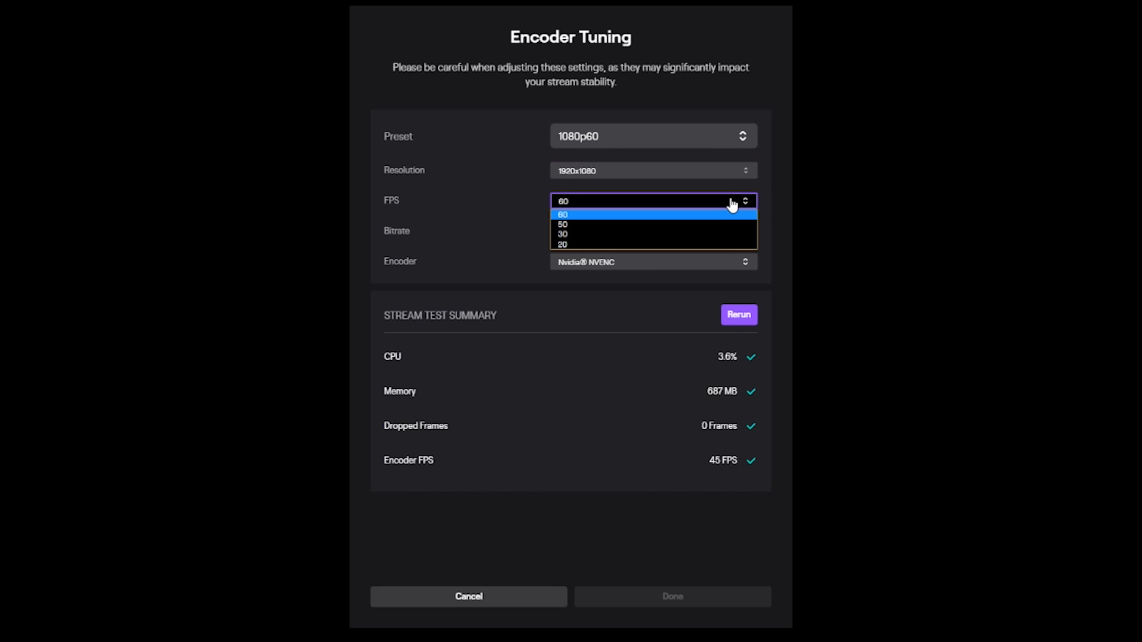
pyautogui.click(563, 214)
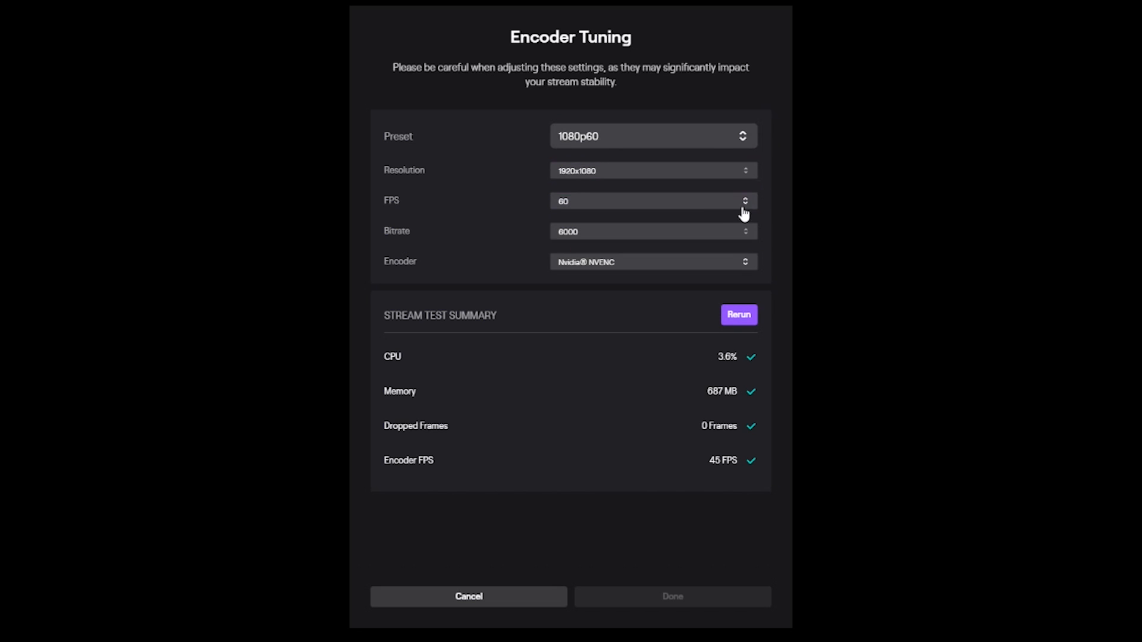
# Step: Keep bitrate 6000 and the Nvidia NVENC encoder, then apply the tuning
pyautogui.click(653, 231)
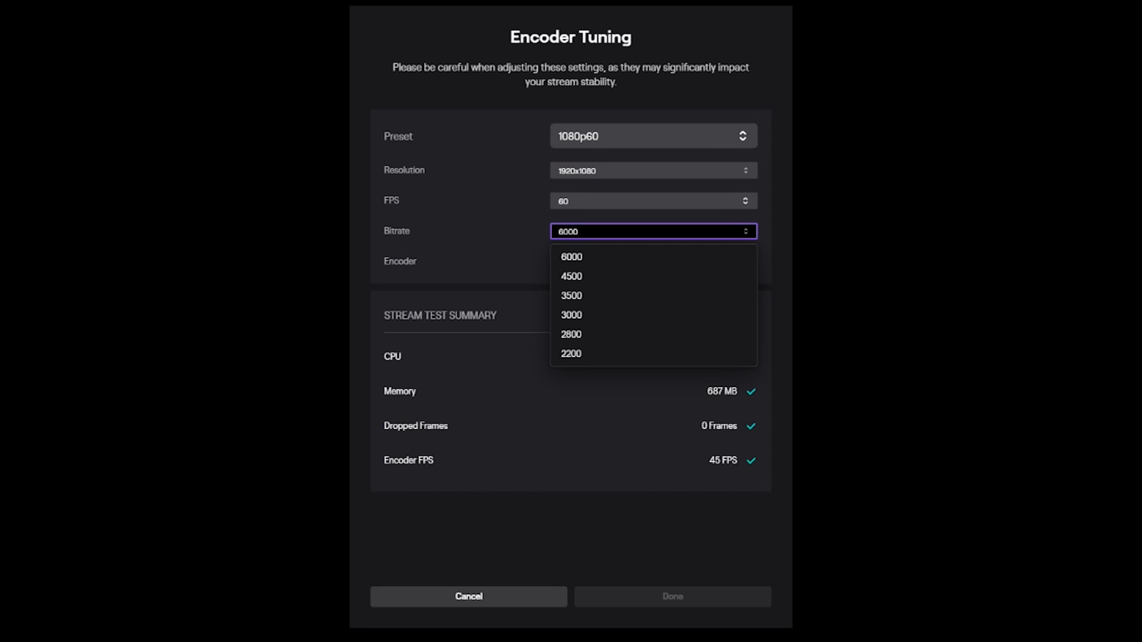
pyautogui.click(653, 262)
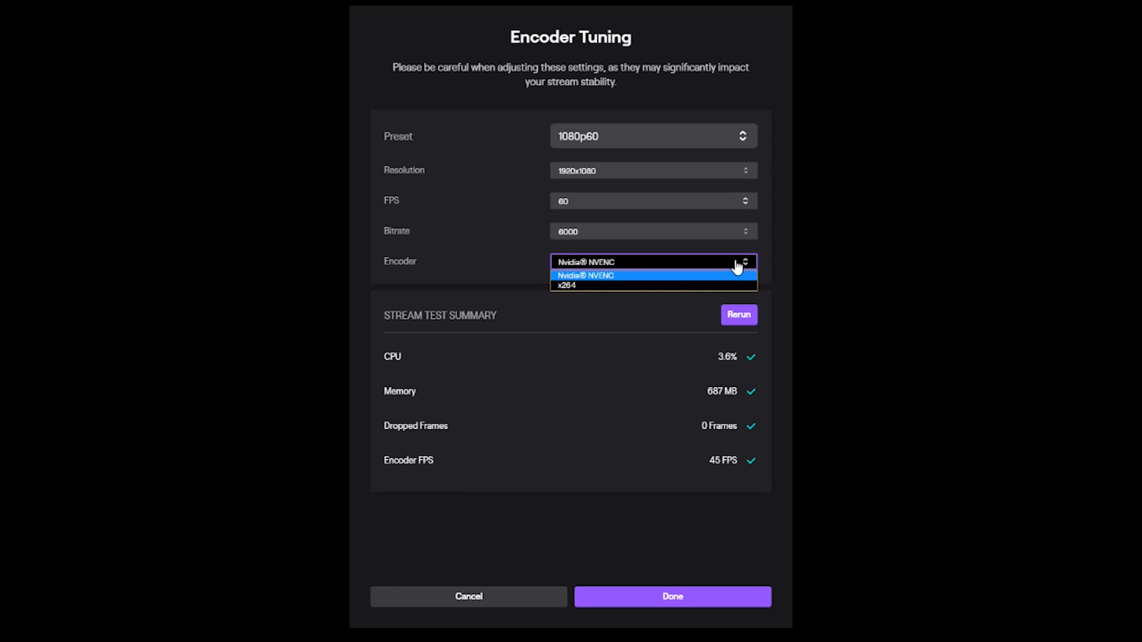
pyautogui.click(653, 276)
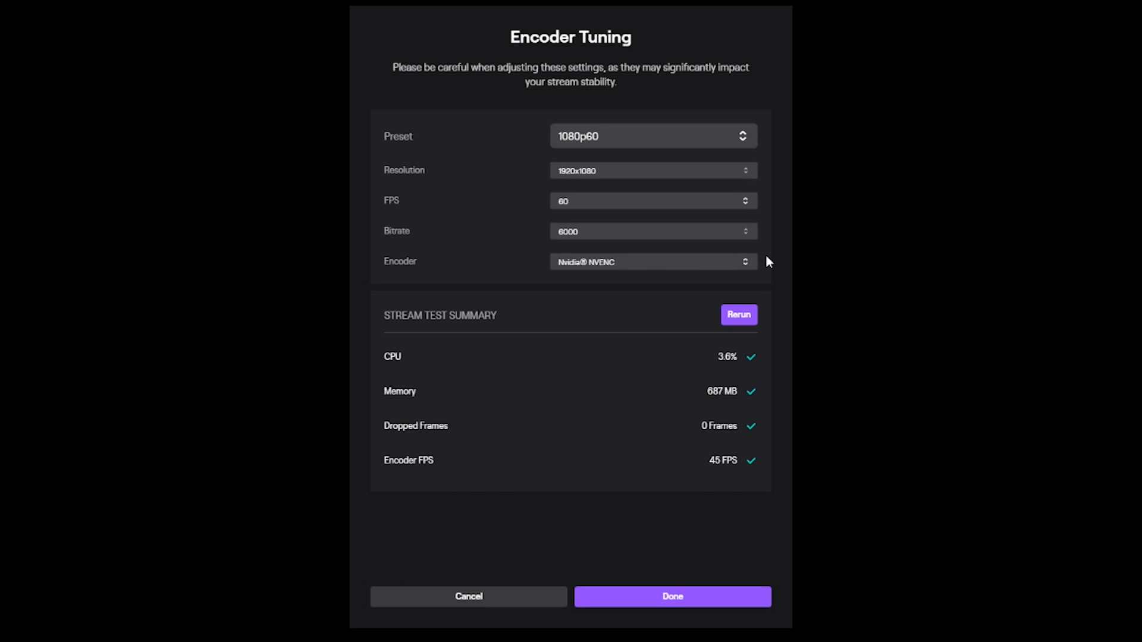
pyautogui.moveTo(766, 387)
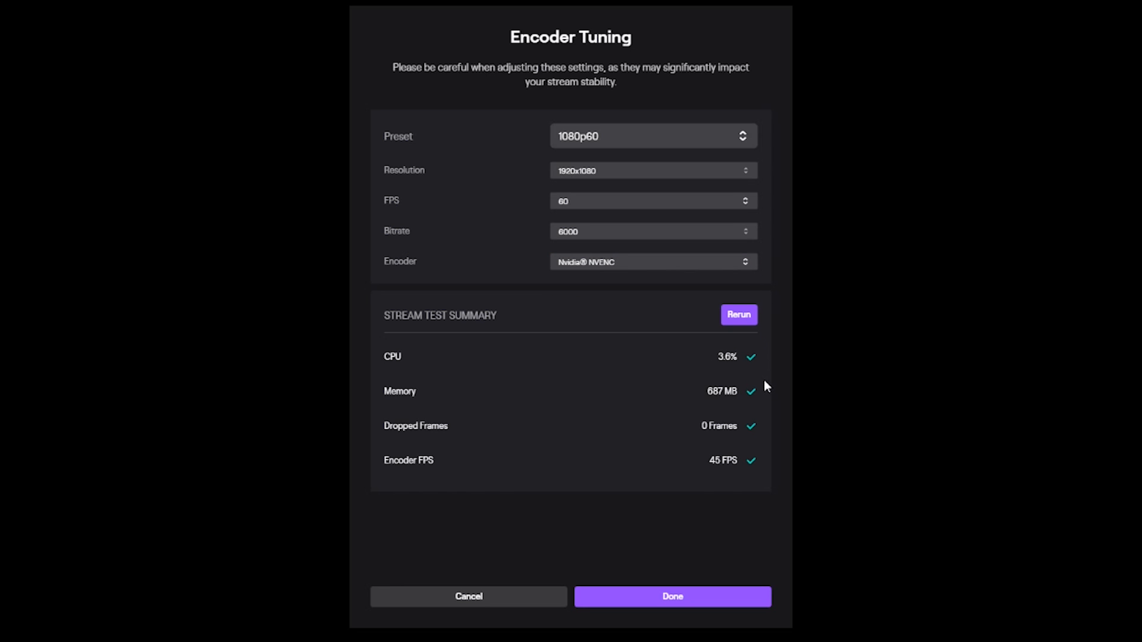
pyautogui.click(672, 597)
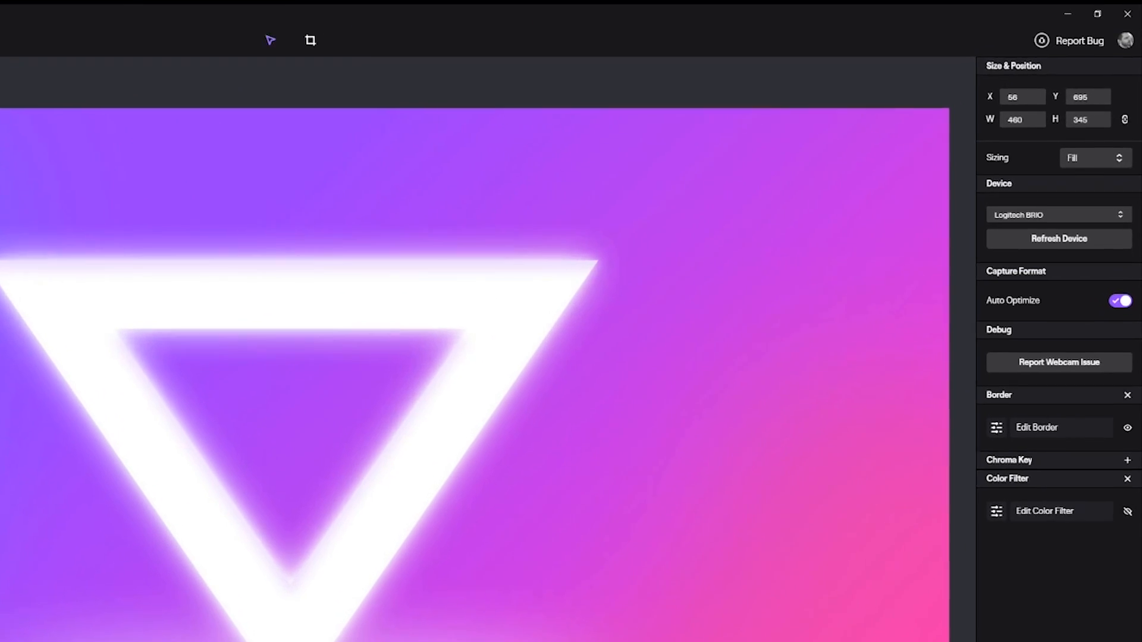
# Step: Bring up the Settings to reach the Hotkeys page
pyautogui.click(1126, 38)
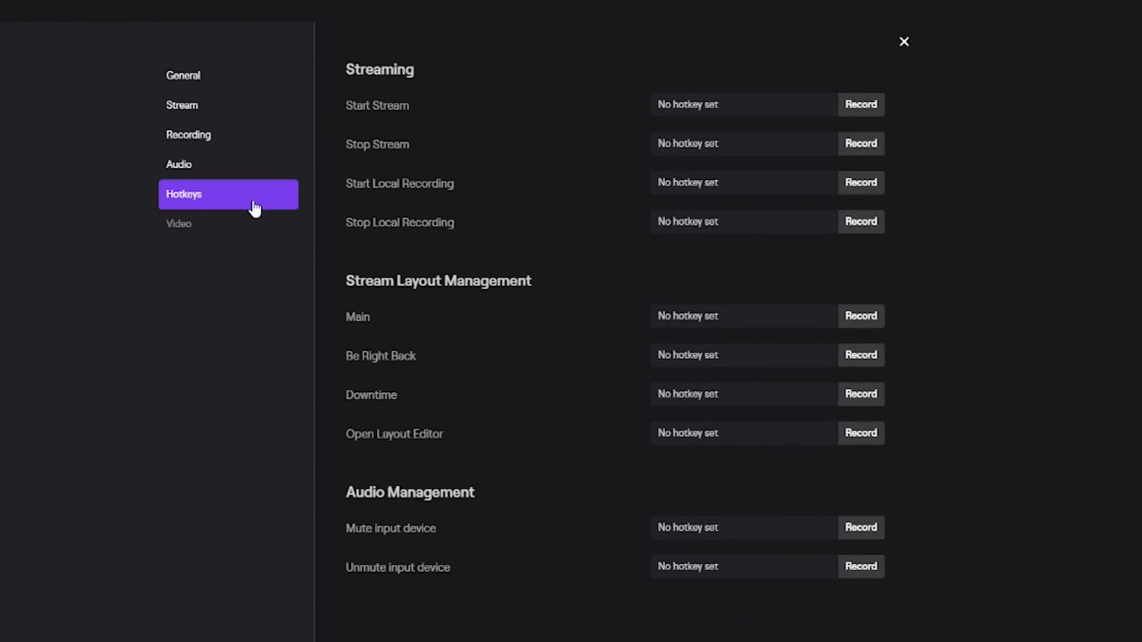
# Step: Listen briefly to the microphone input in the Audio settings
pyautogui.click(178, 164)
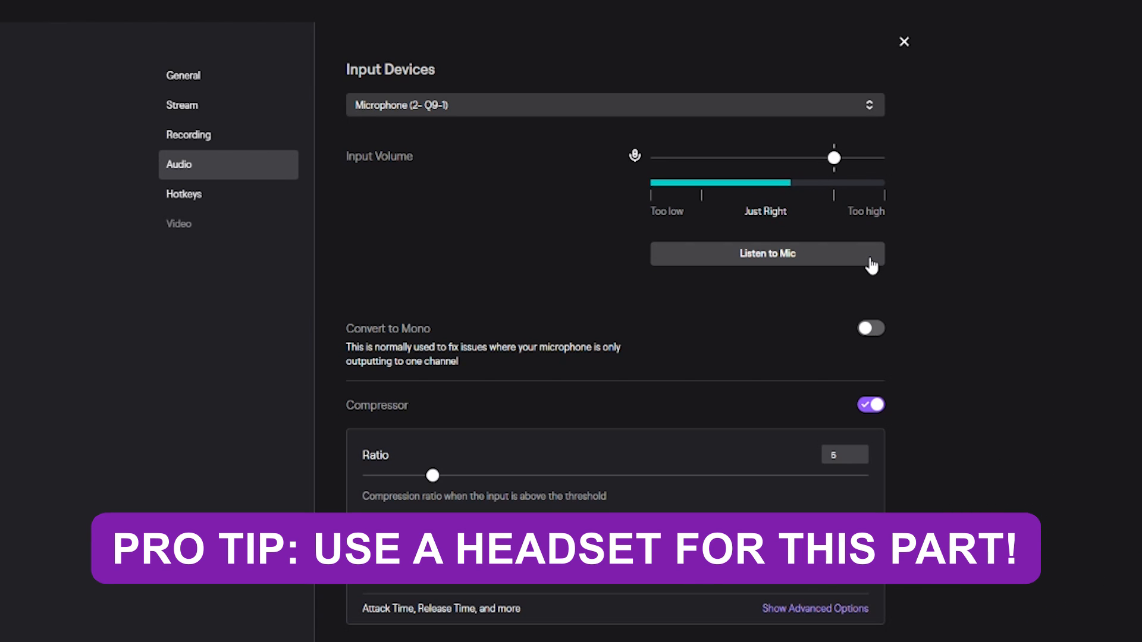
pyautogui.click(767, 253)
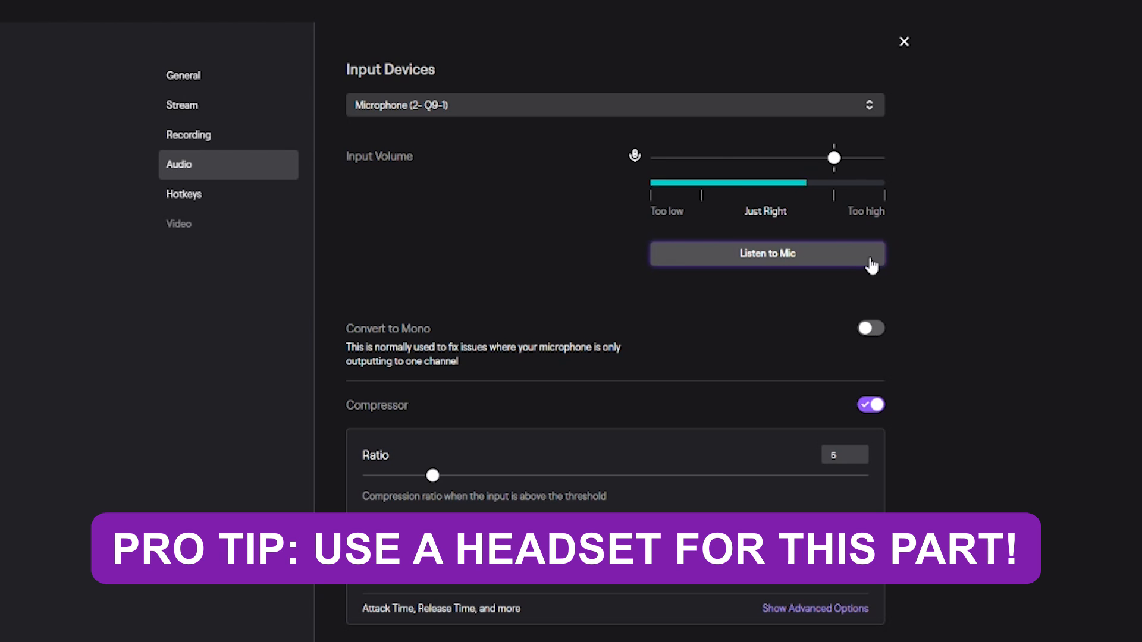
pyautogui.click(766, 253)
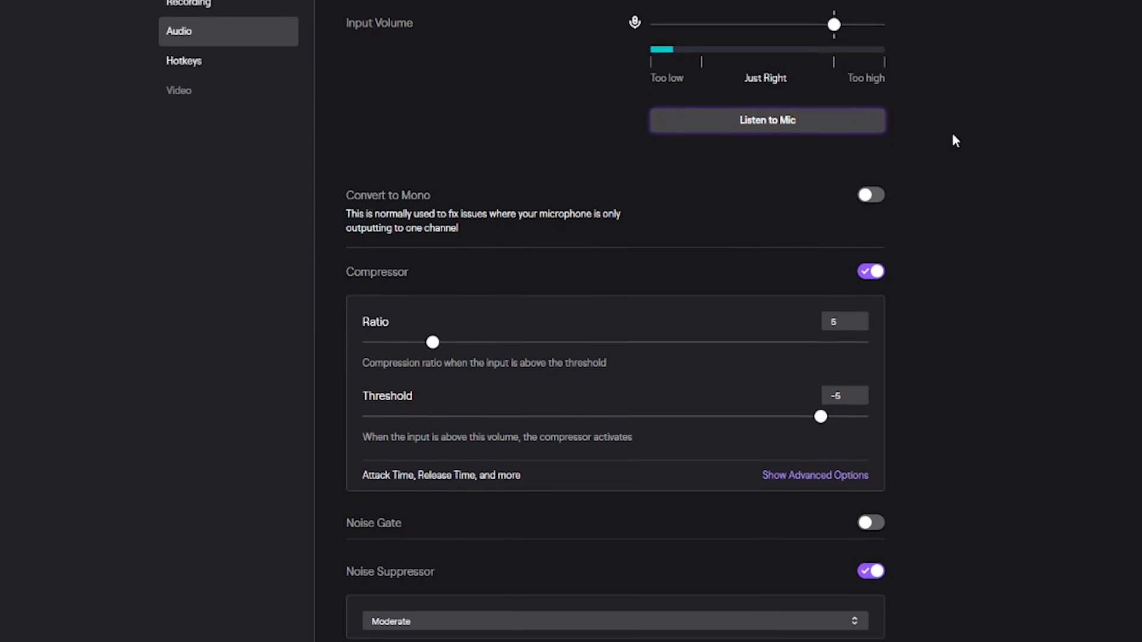
pyautogui.scroll(-3)
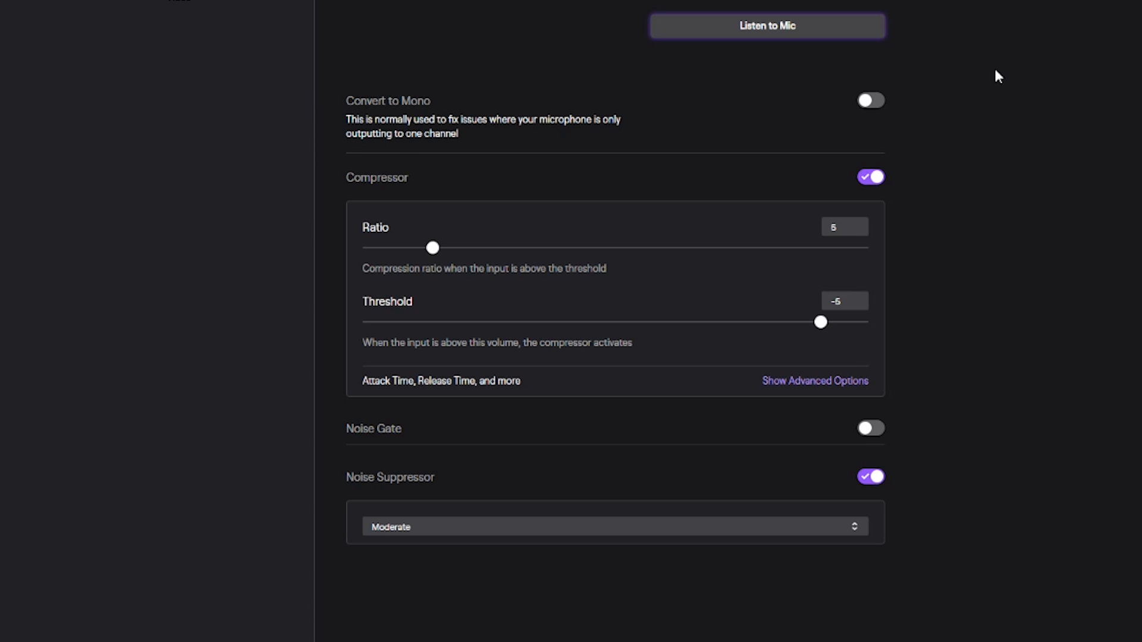
pyautogui.moveTo(957, 241)
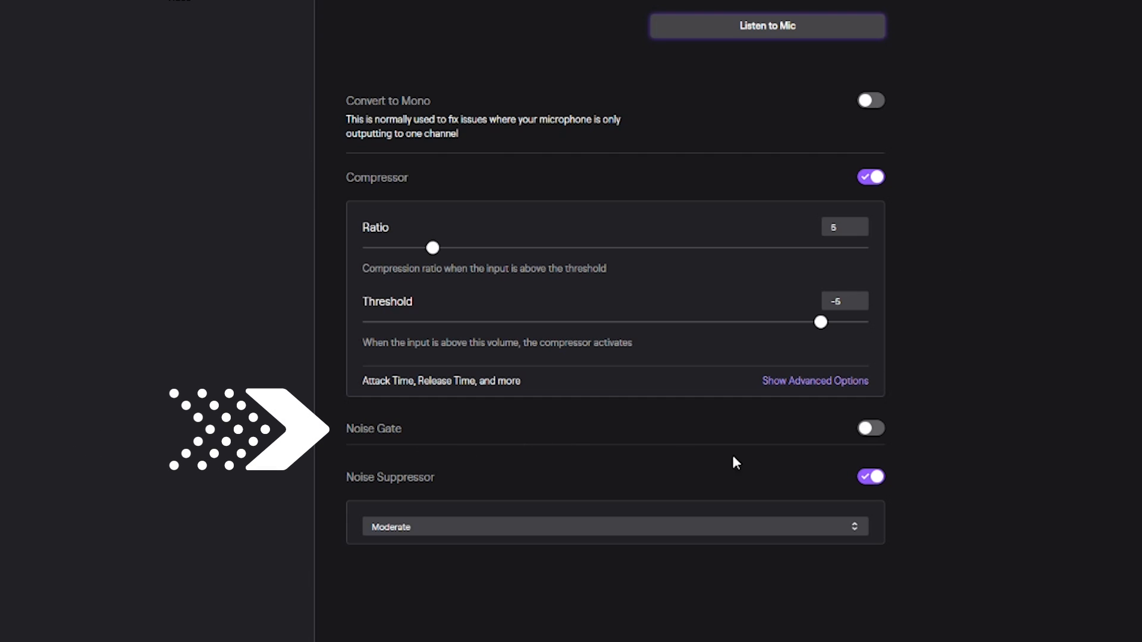
# Step: Enable the microphone noise gate with an open threshold of -32
pyautogui.click(871, 428)
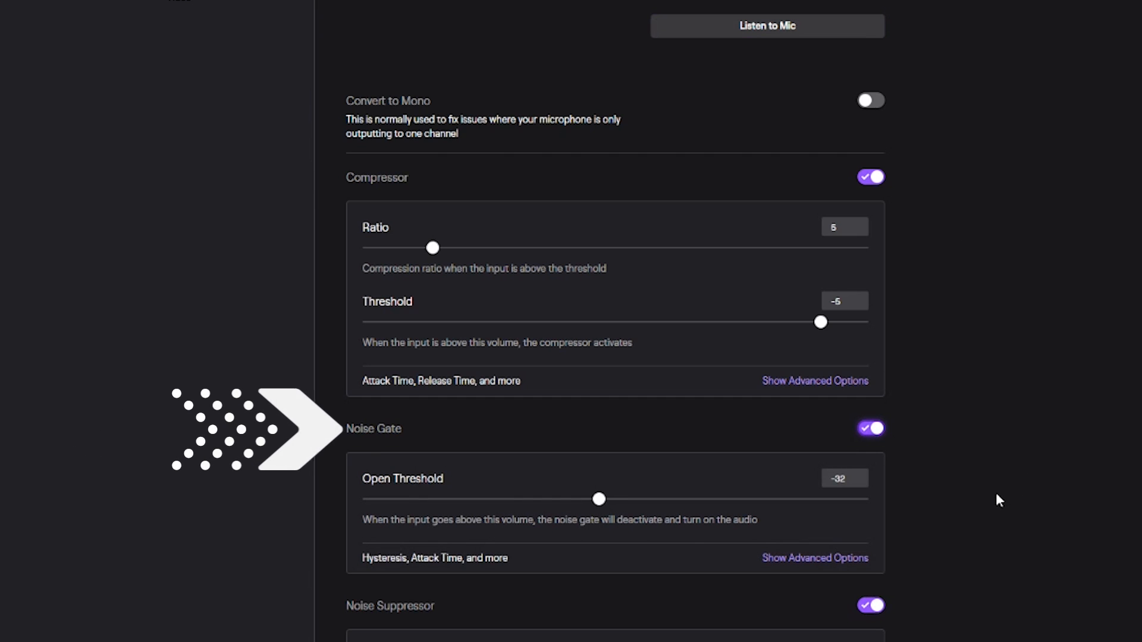
pyautogui.scroll(-3)
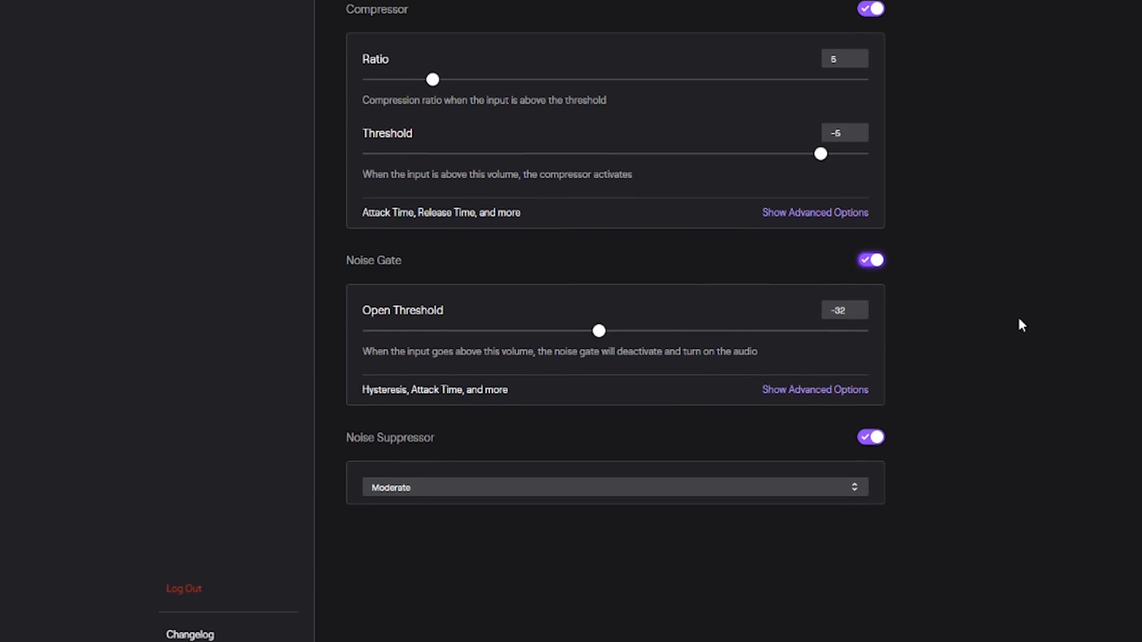
pyautogui.click(613, 488)
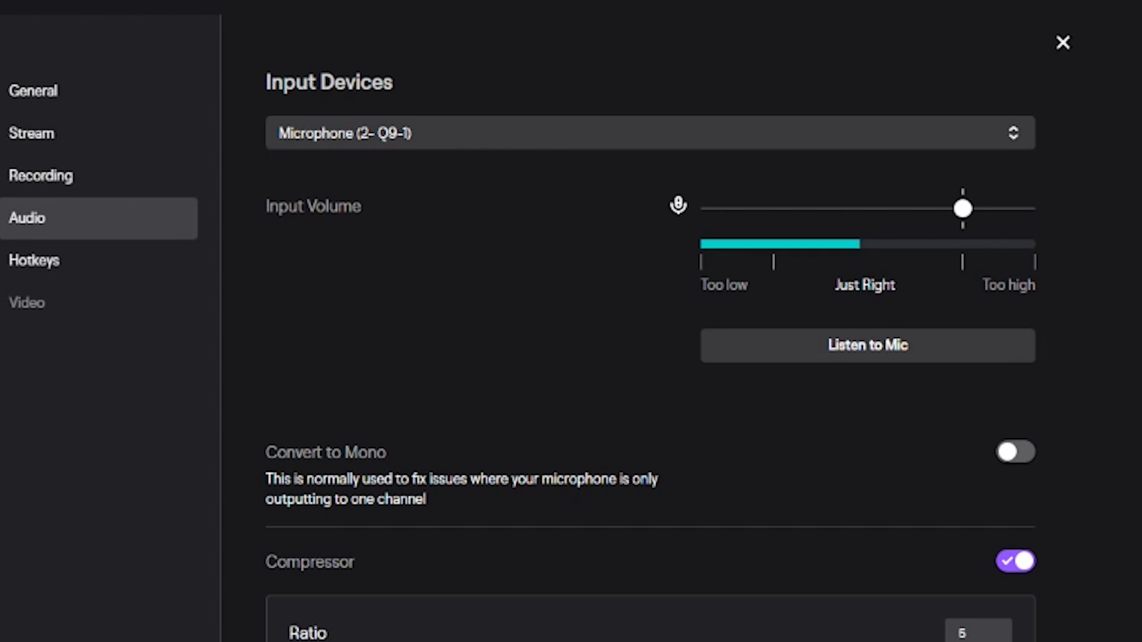
pyautogui.scroll(-3)
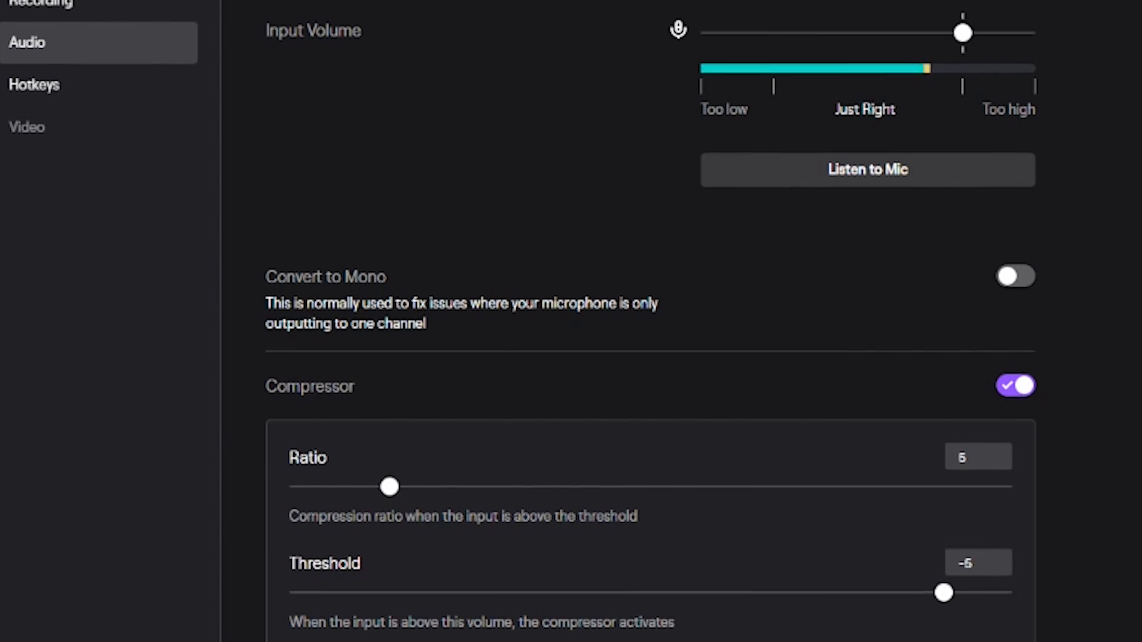
pyautogui.scroll(-3)
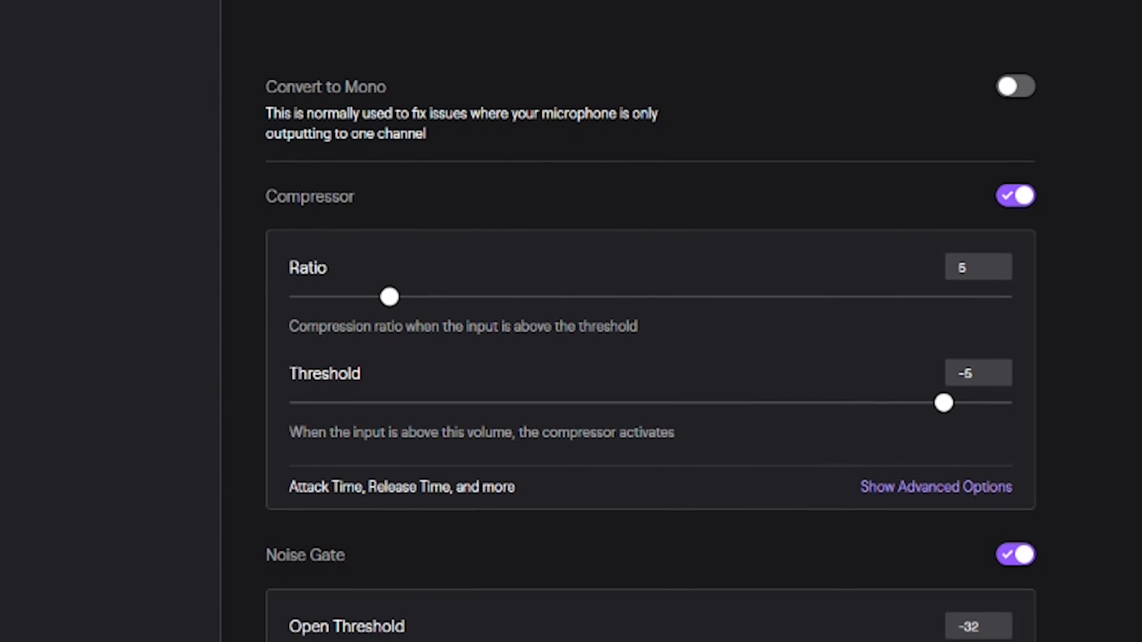
pyautogui.scroll(-3)
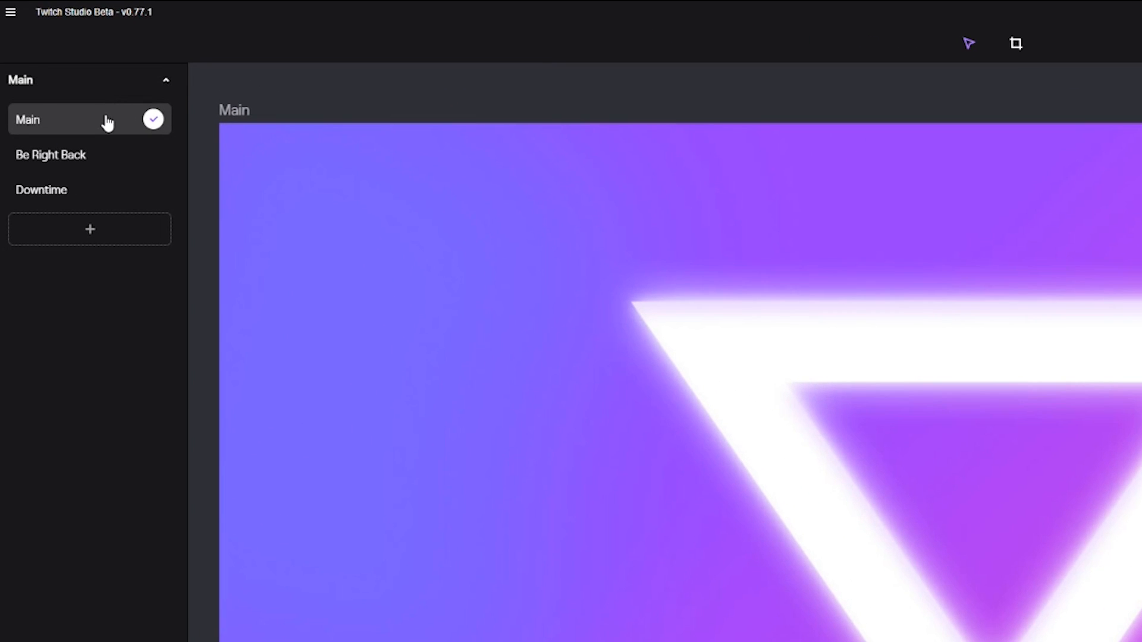
pyautogui.moveTo(108, 144)
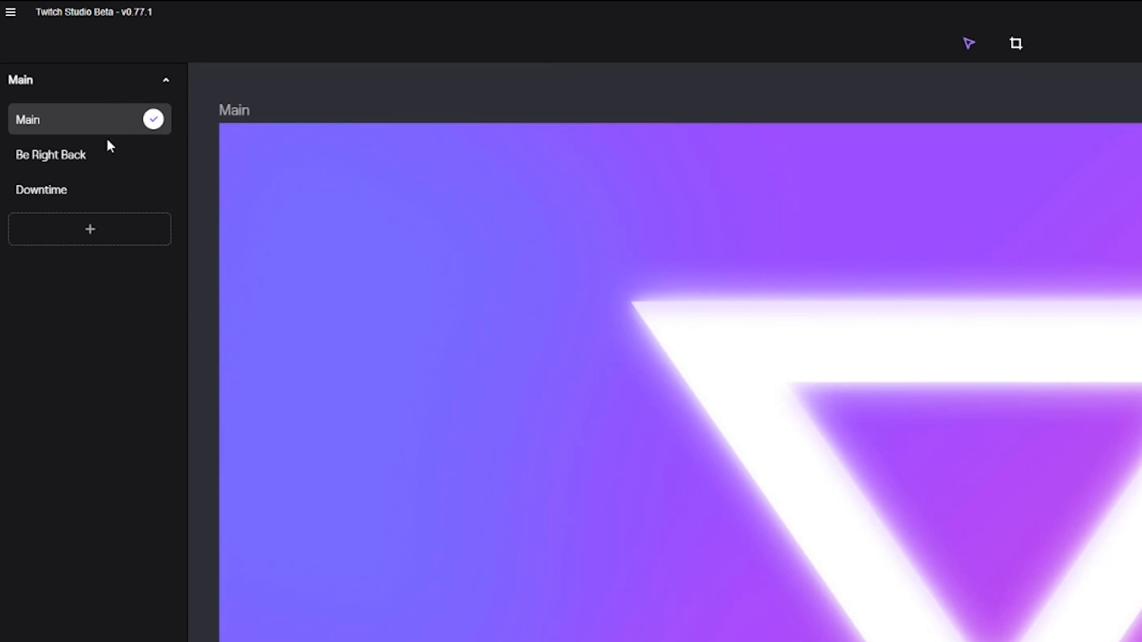
pyautogui.moveTo(125, 200)
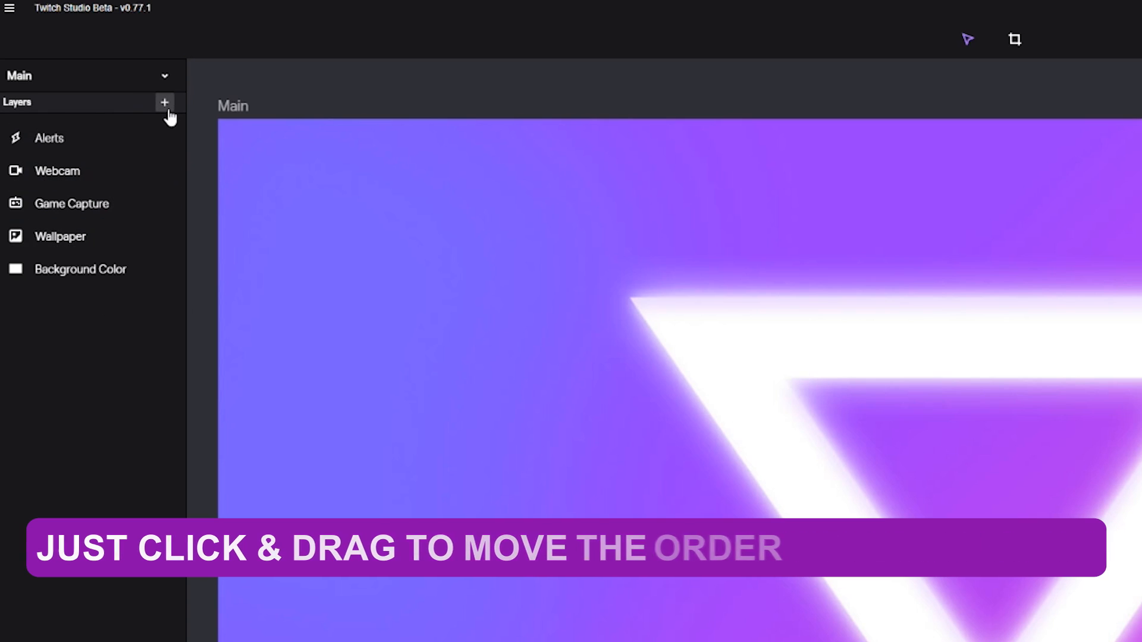
# Step: Show the layer types that can be added to the Main layout
pyautogui.click(164, 103)
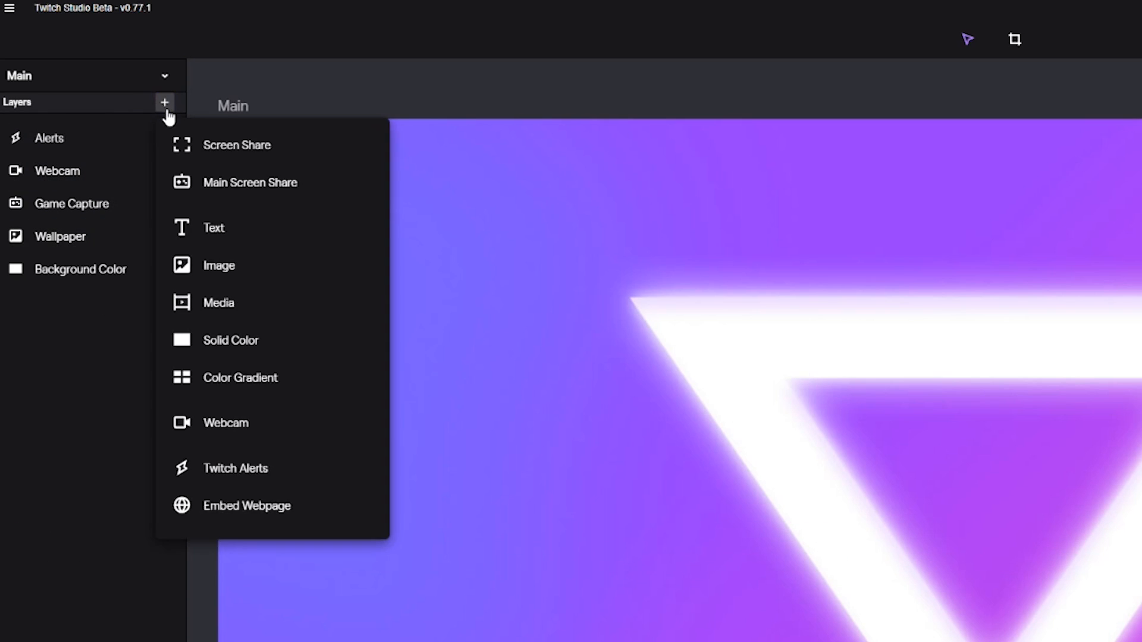
pyautogui.moveTo(338, 159)
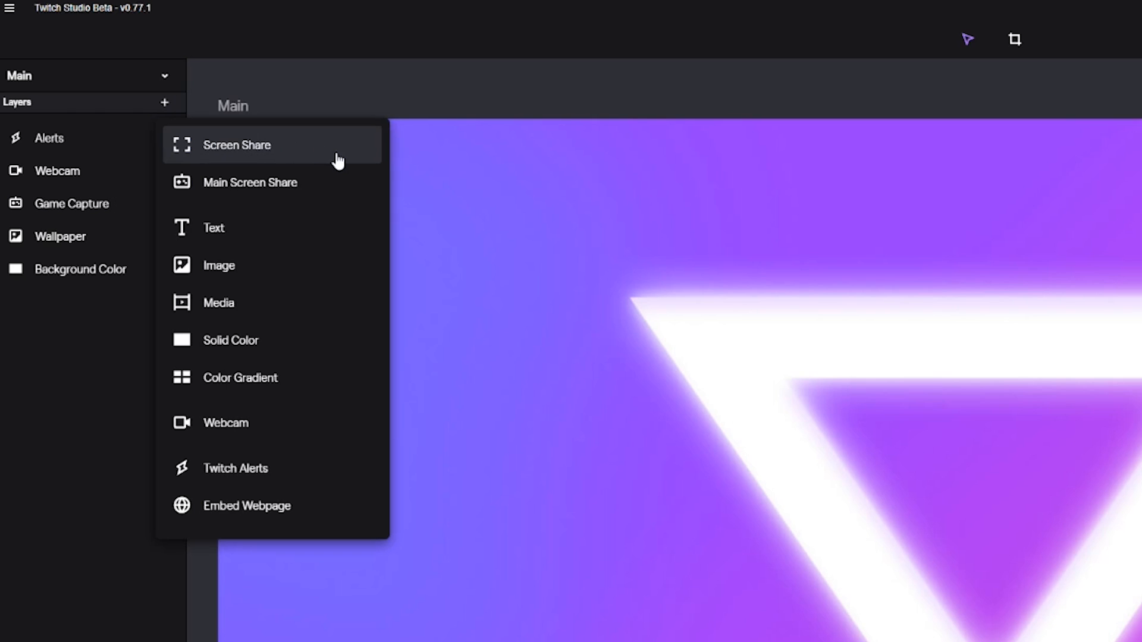
pyautogui.moveTo(307, 231)
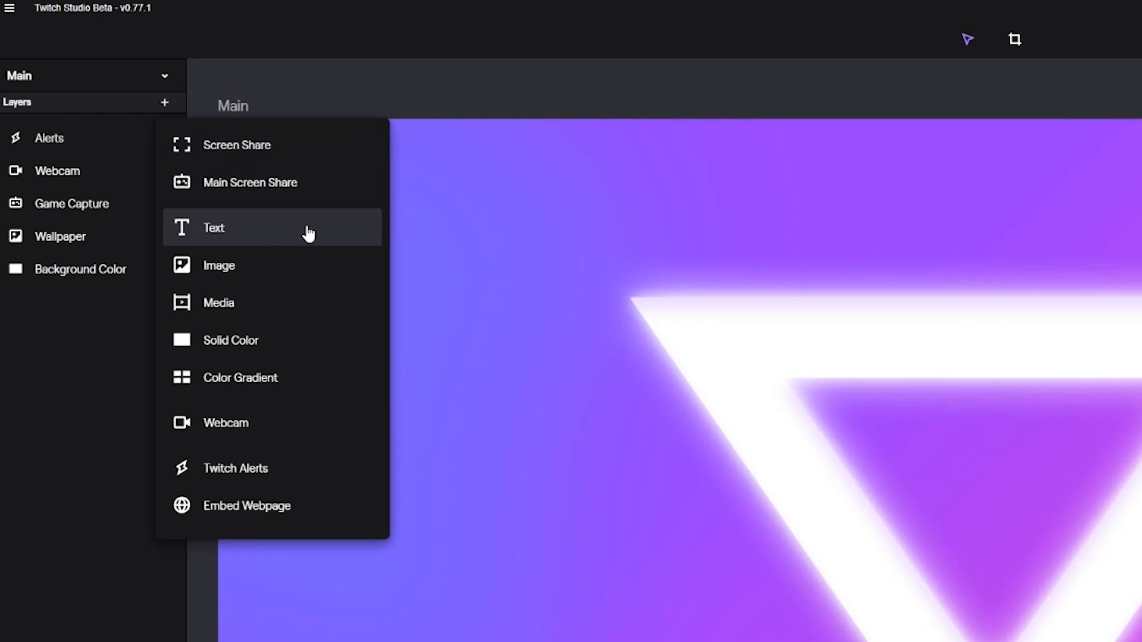
pyautogui.moveTo(307, 310)
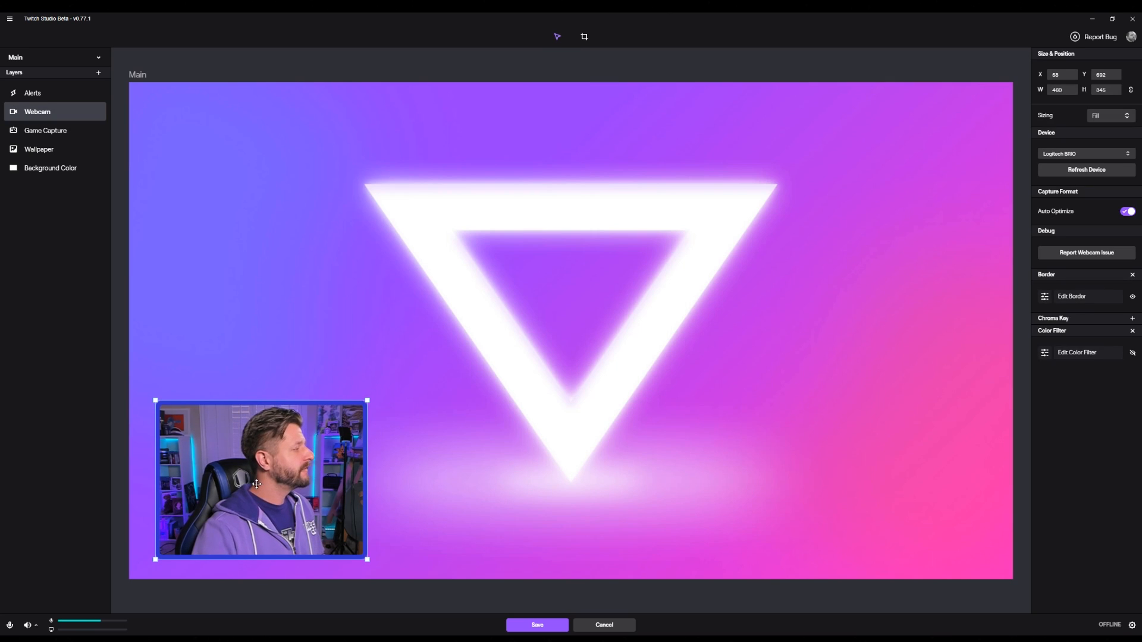
# Step: Drag the webcam around the canvas and settle it at the lower left, 460 × 344
pyautogui.moveTo(261, 479); pyautogui.dragTo(868, 462)
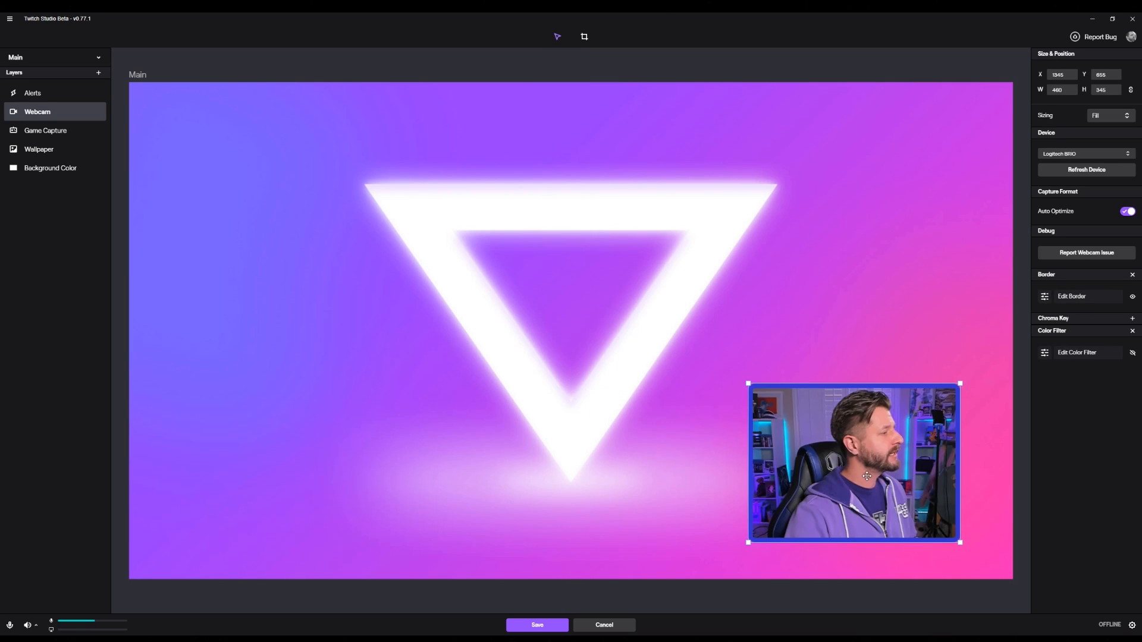
pyautogui.moveTo(852, 462); pyautogui.dragTo(863, 189)
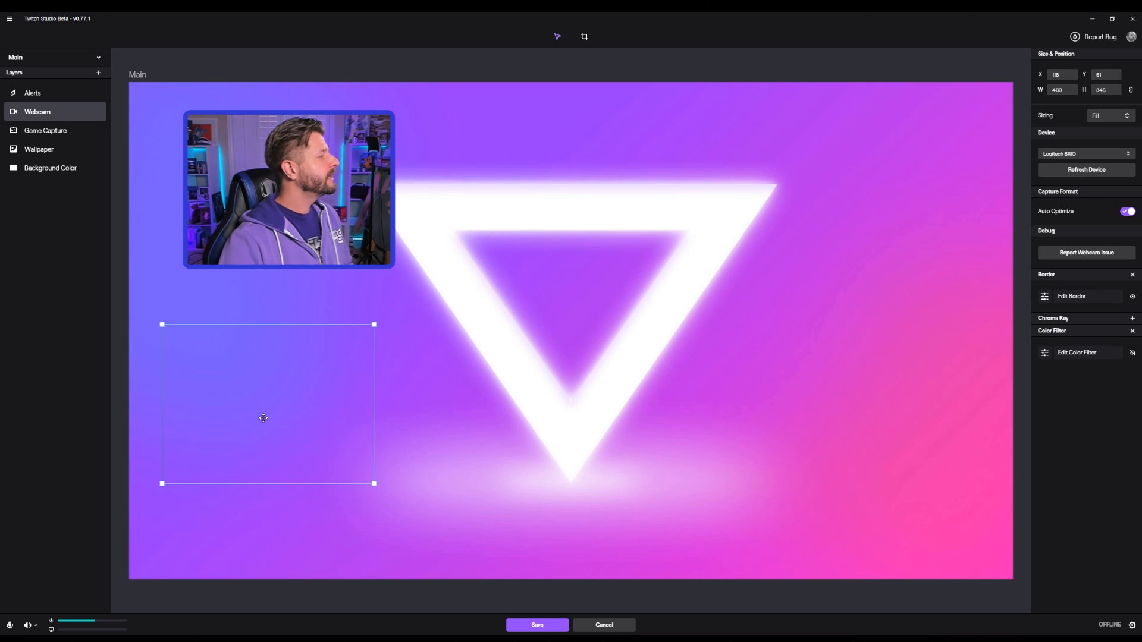
pyautogui.moveTo(288, 190); pyautogui.dragTo(275, 459)
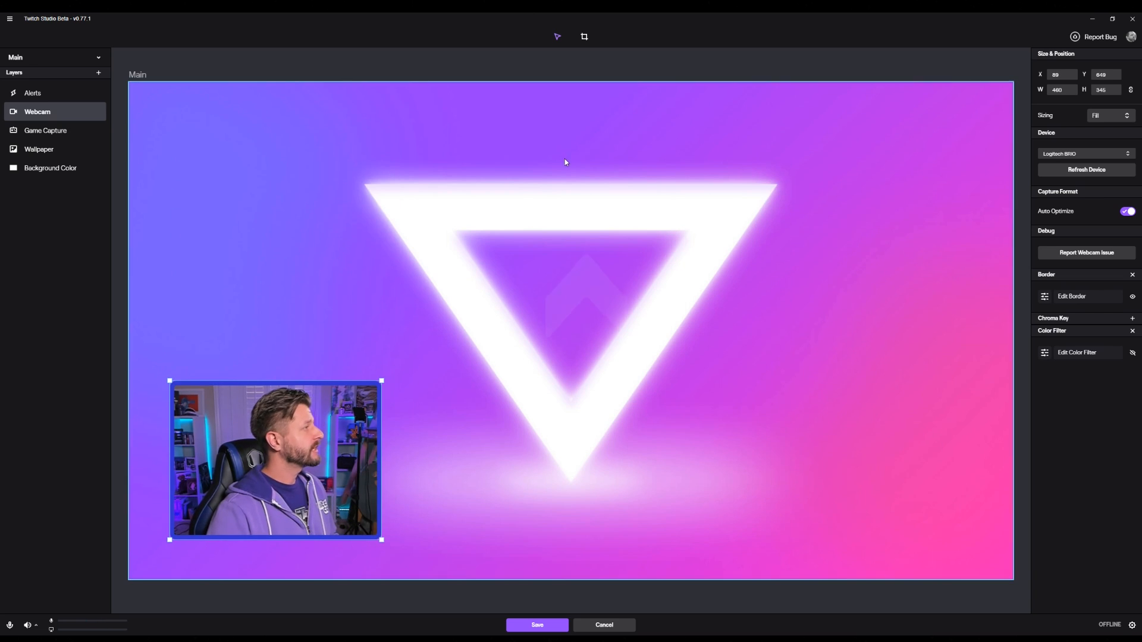
pyautogui.click(584, 36)
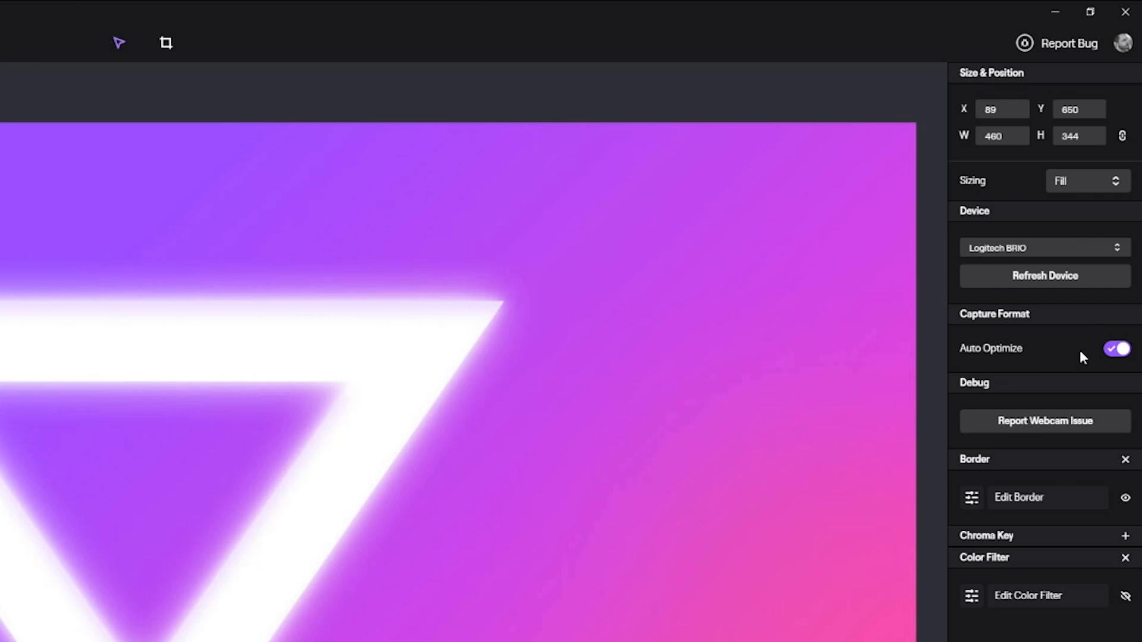
pyautogui.moveTo(966, 366)
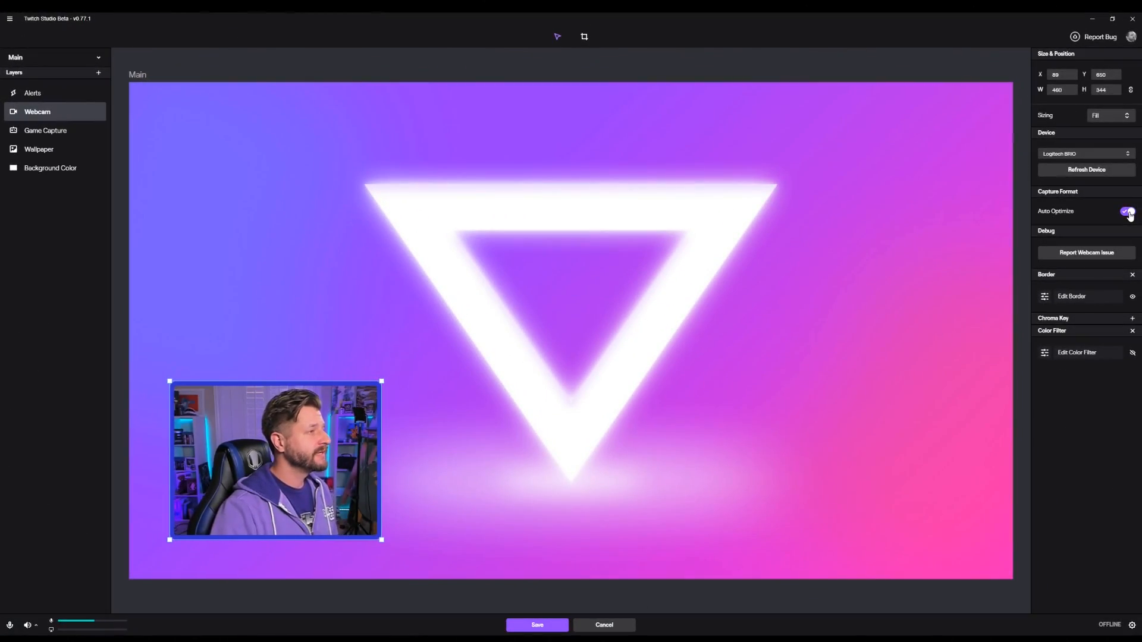
pyautogui.click(1123, 212)
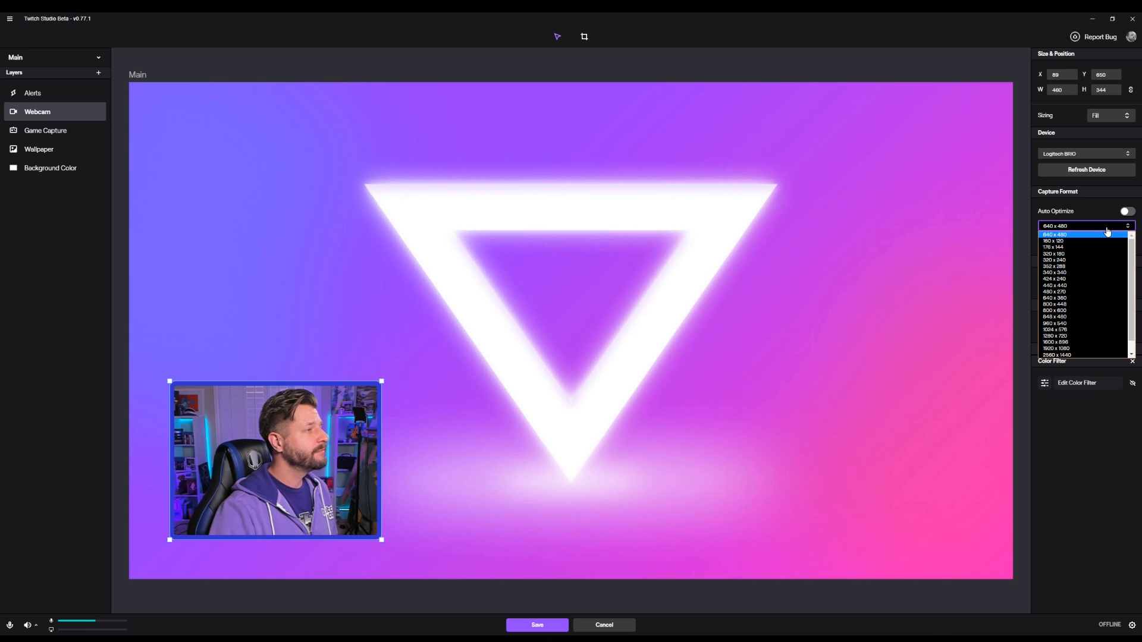
pyautogui.click(1053, 349)
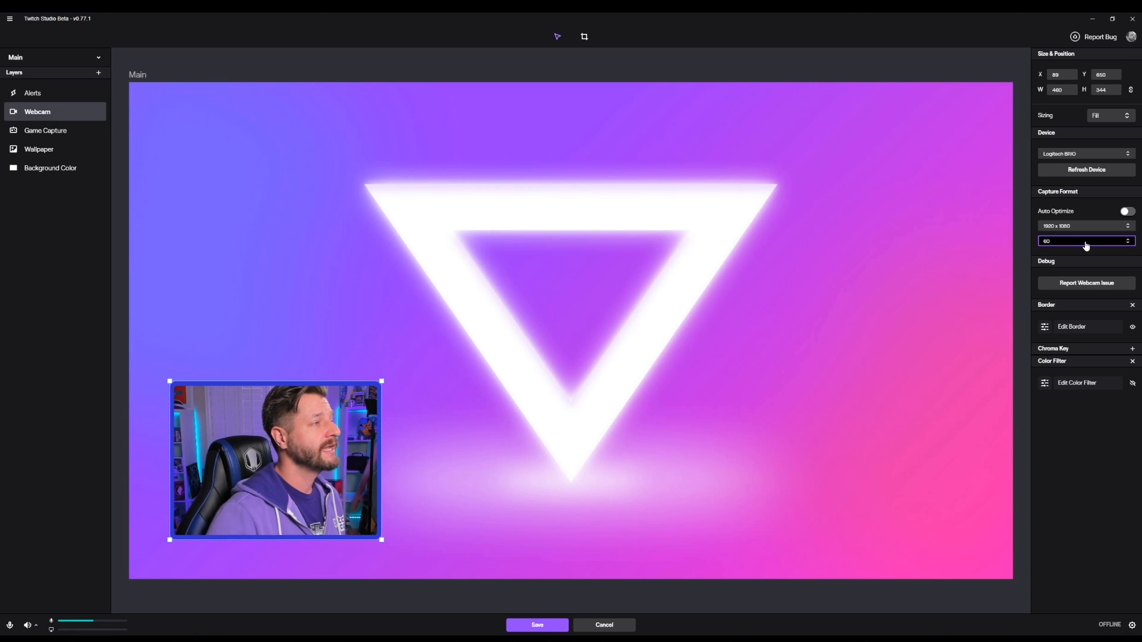
pyautogui.click(1125, 227)
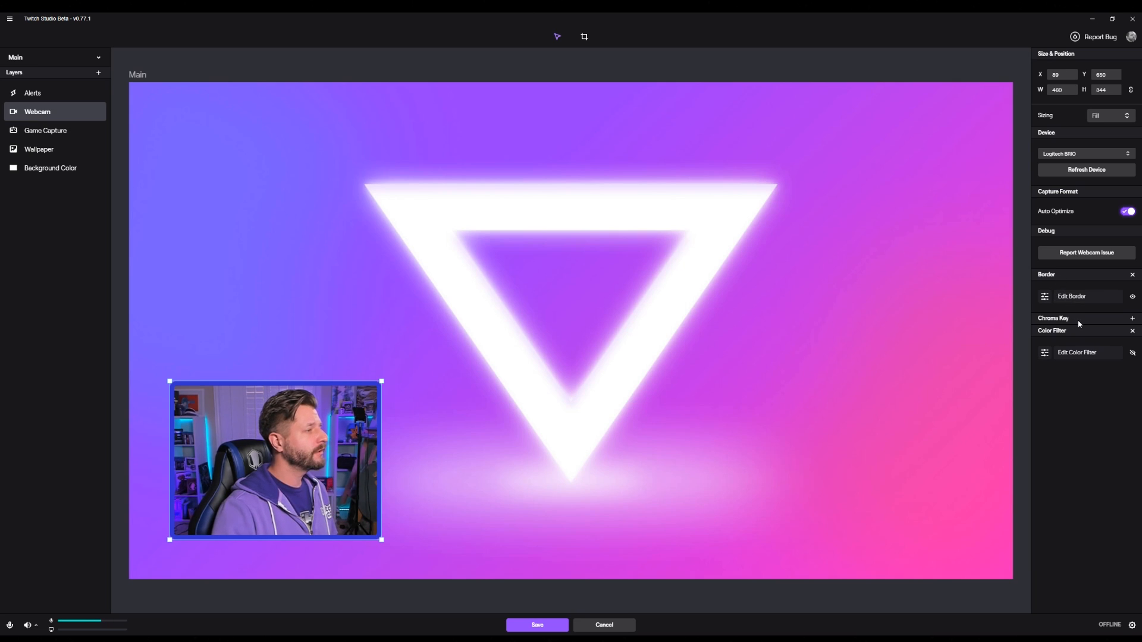
pyautogui.moveTo(1062, 362)
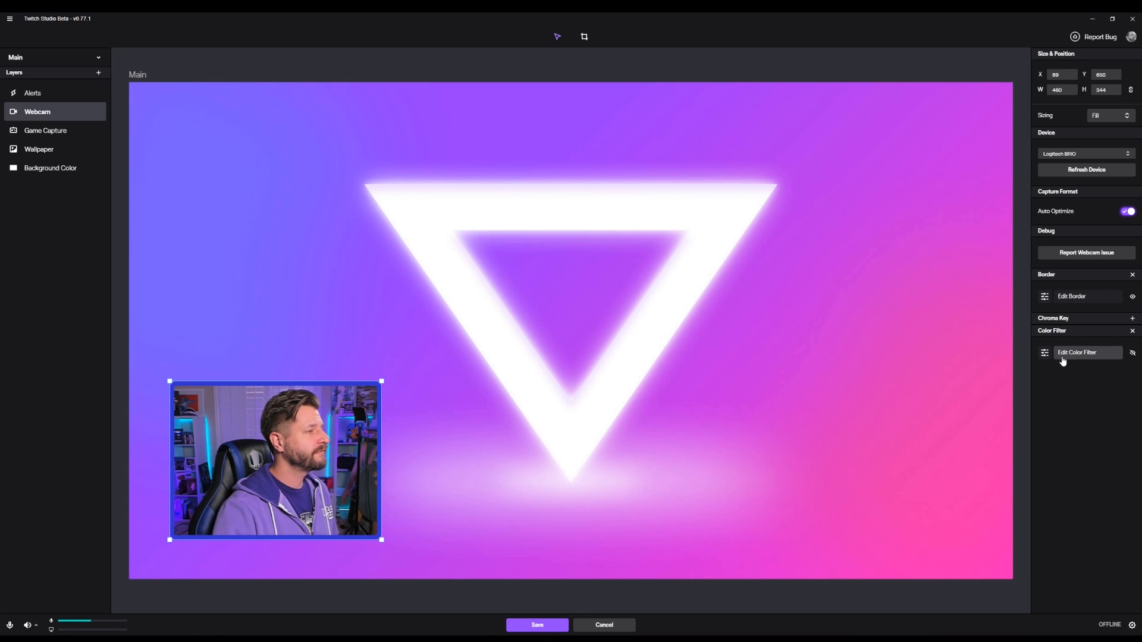
pyautogui.moveTo(1111, 357)
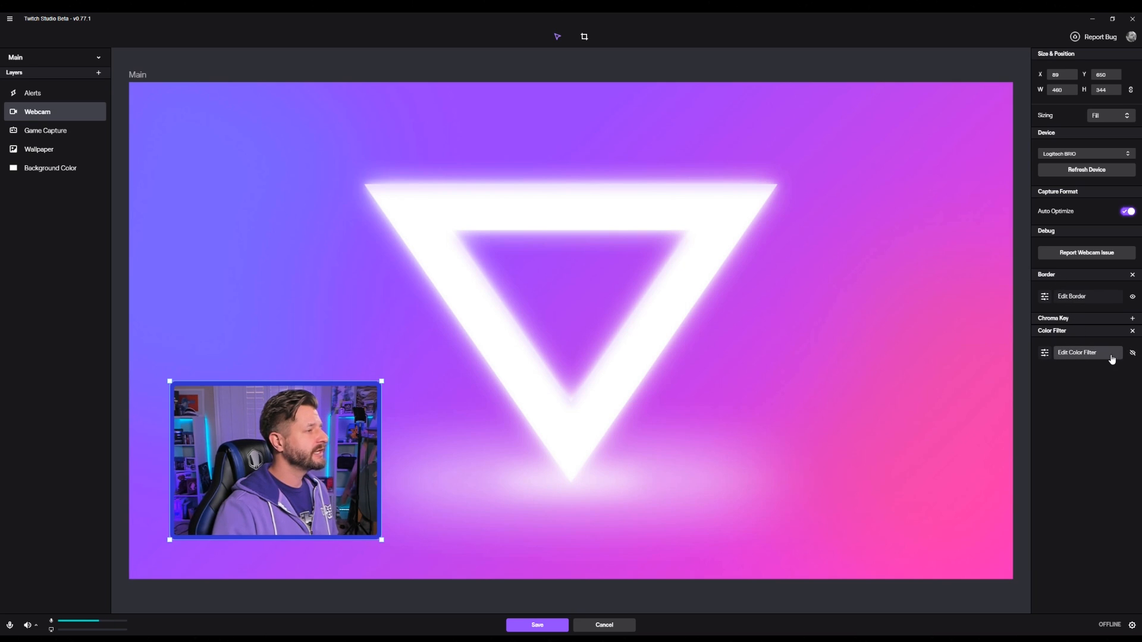
# Step: Try X-Ray, enable the colour filter, set it to Warm and save the layout
pyautogui.click(1075, 352)
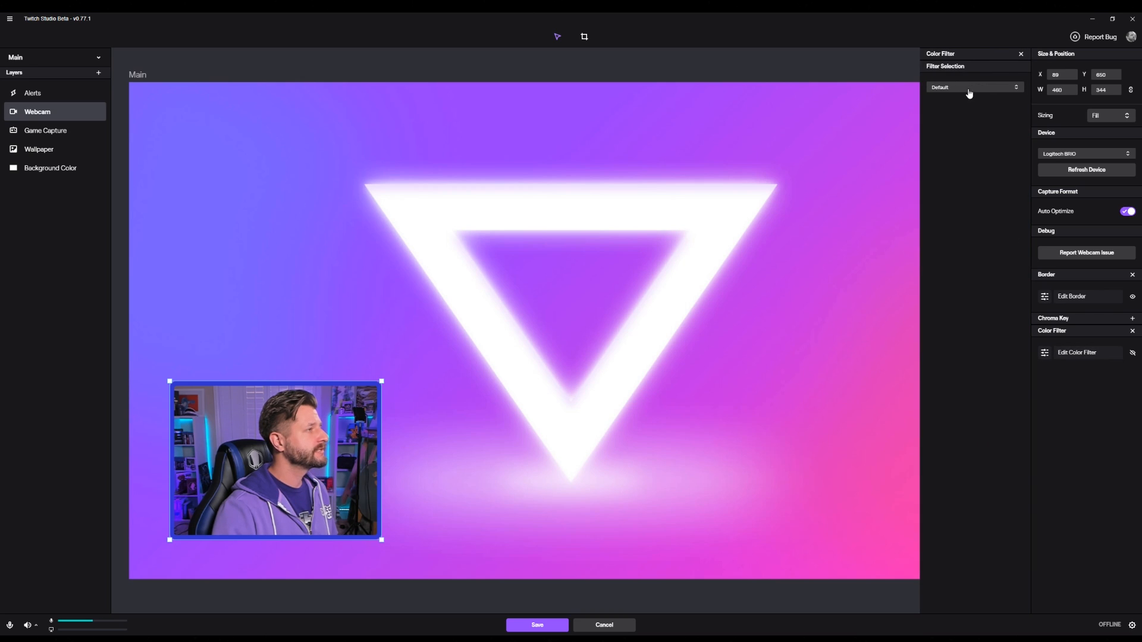
pyautogui.click(973, 87)
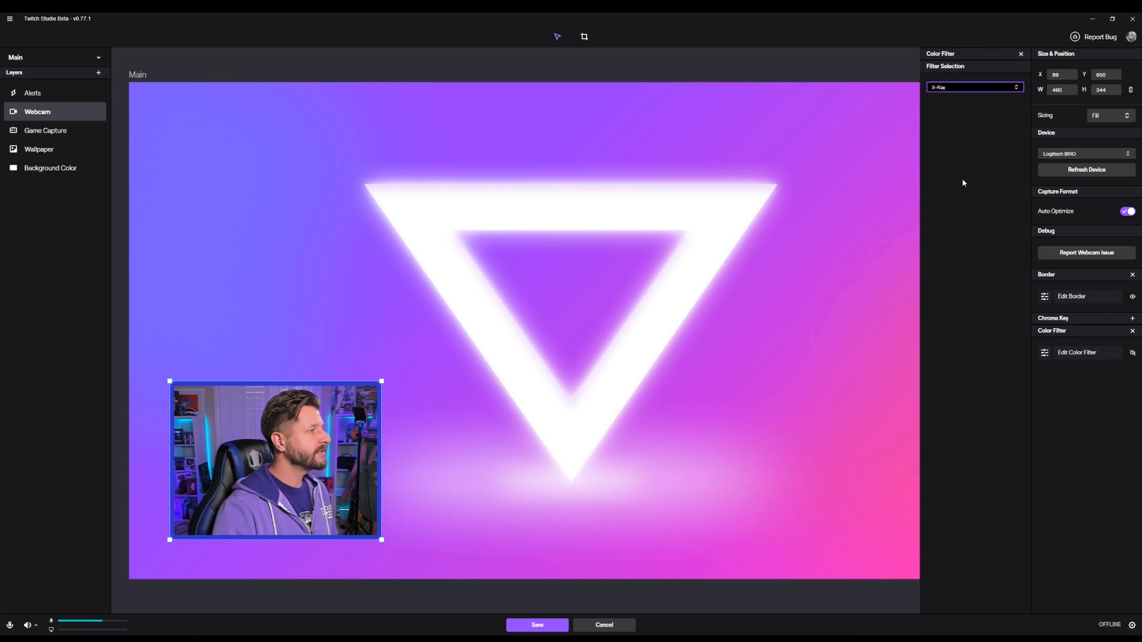
pyautogui.click(1132, 352)
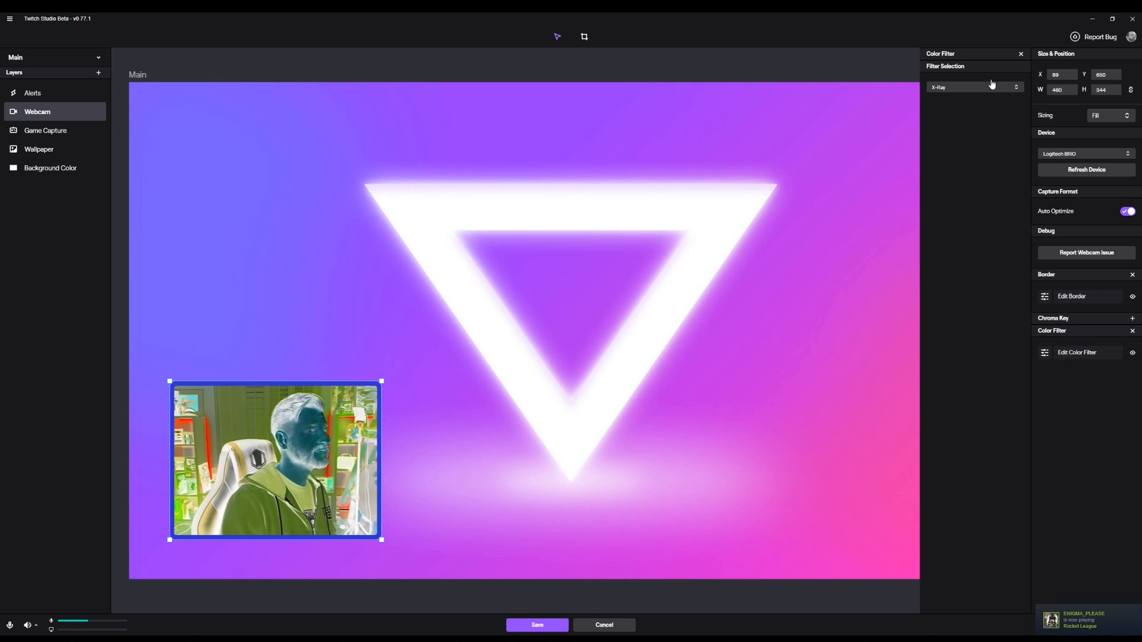
pyautogui.click(975, 86)
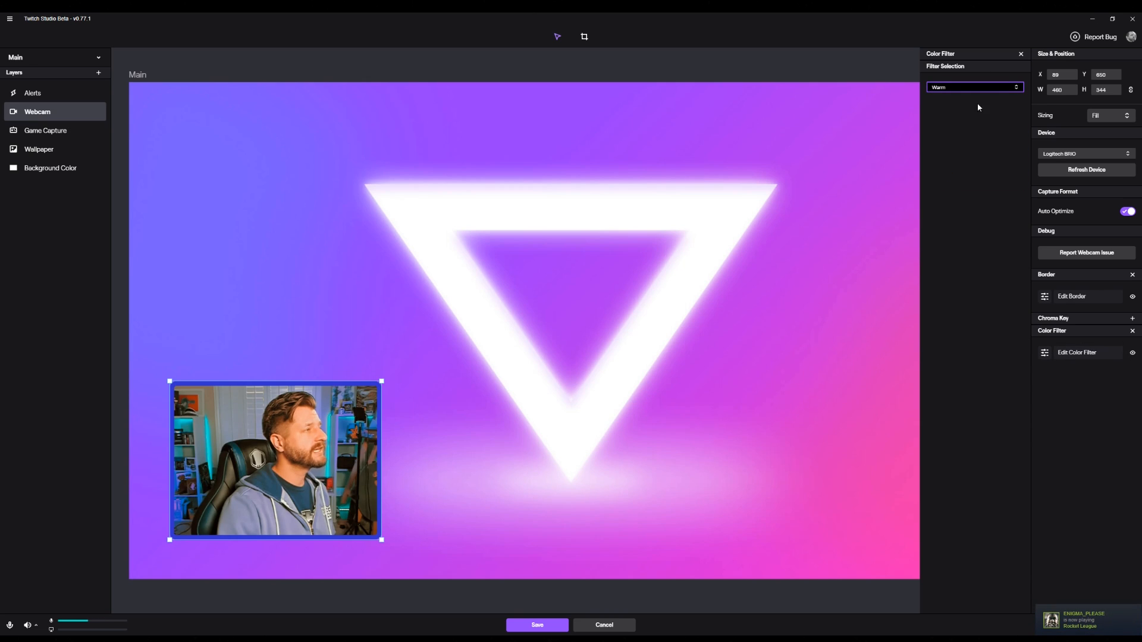
pyautogui.click(975, 87)
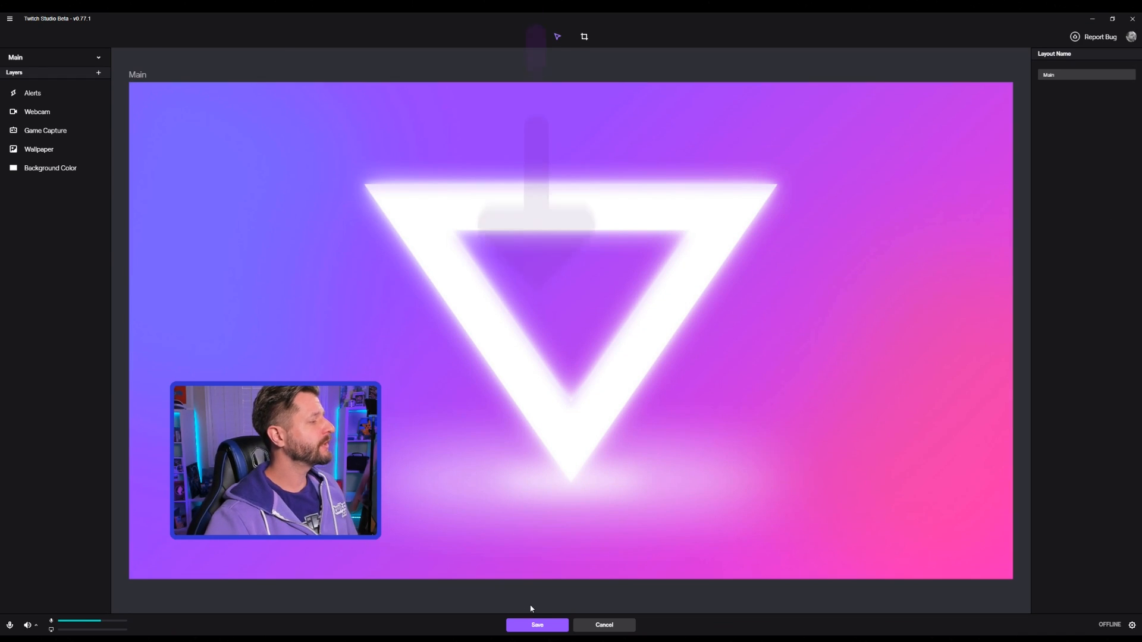
pyautogui.click(536, 625)
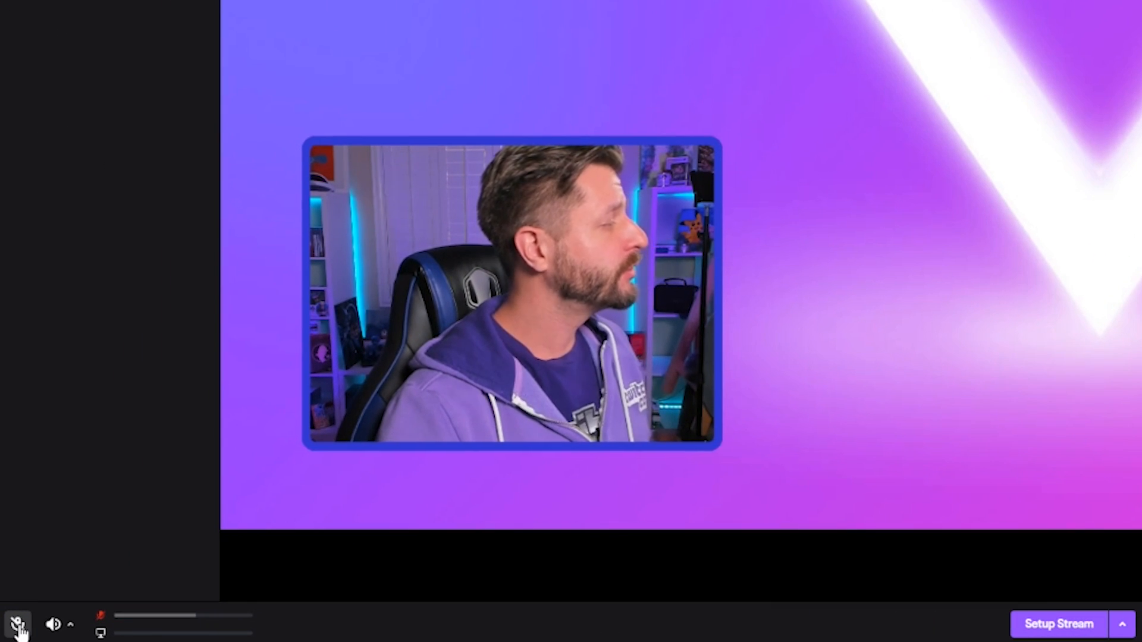
# Step: Toggle the microphone mute on the main stream screen
pyautogui.click(72, 621)
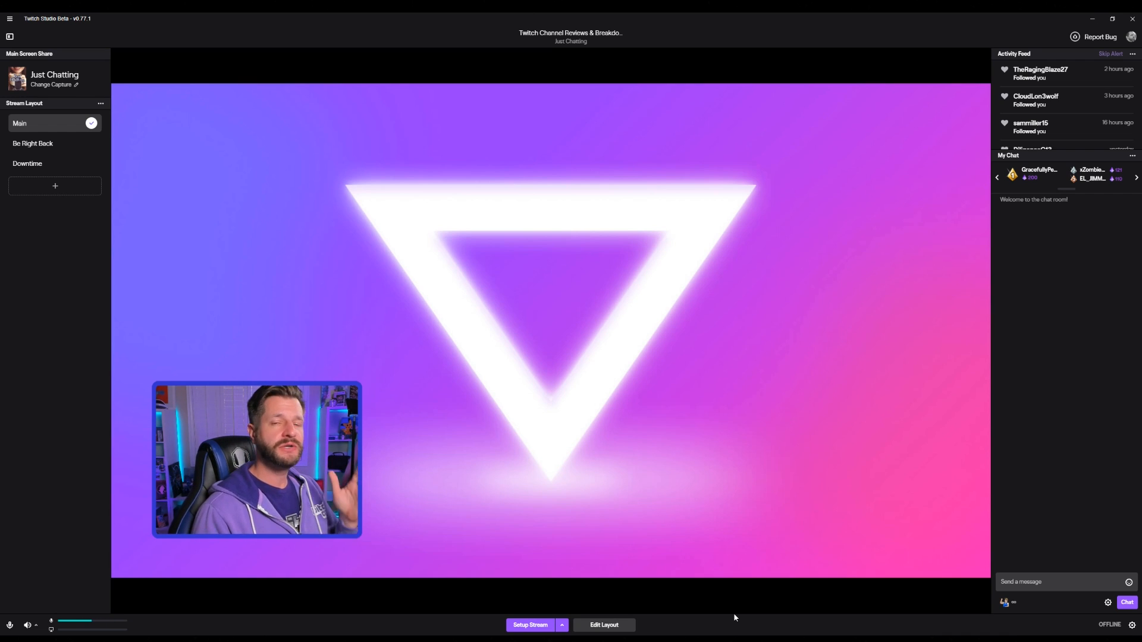
pyautogui.moveTo(745, 427)
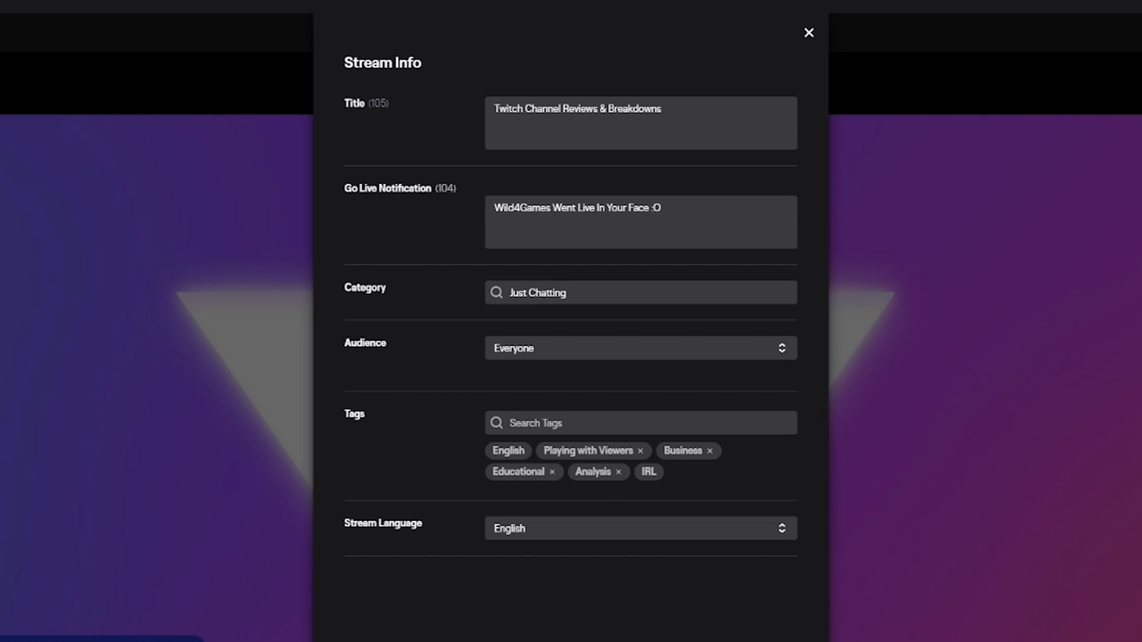
# Step: Close the Stream Info dialog and return to the main stream view
pyautogui.click(808, 32)
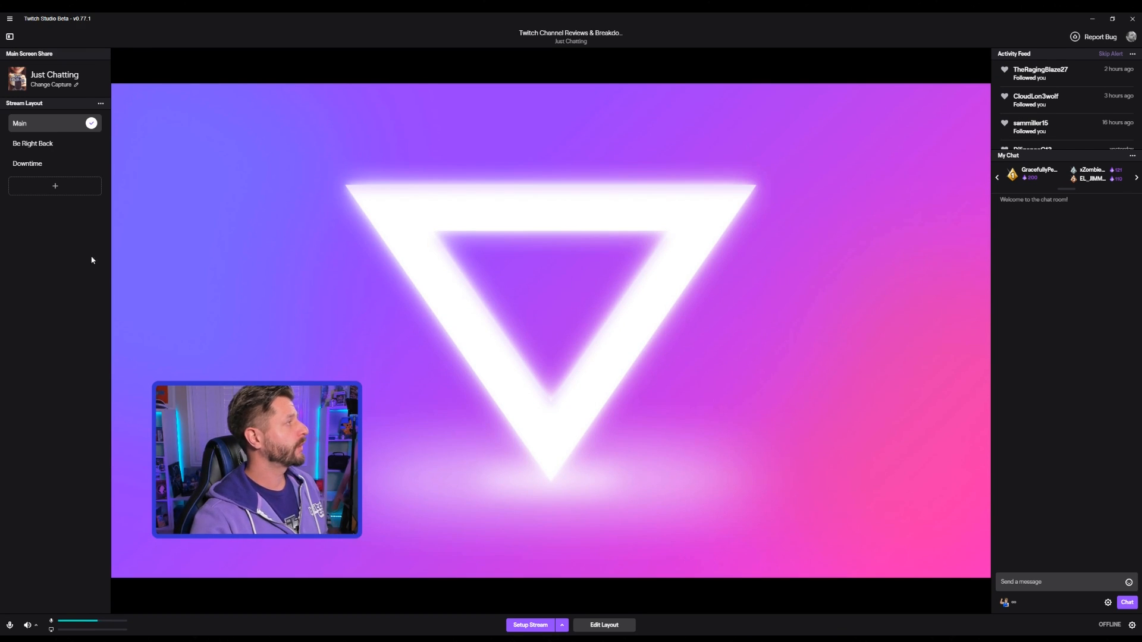
pyautogui.moveTo(50, 89)
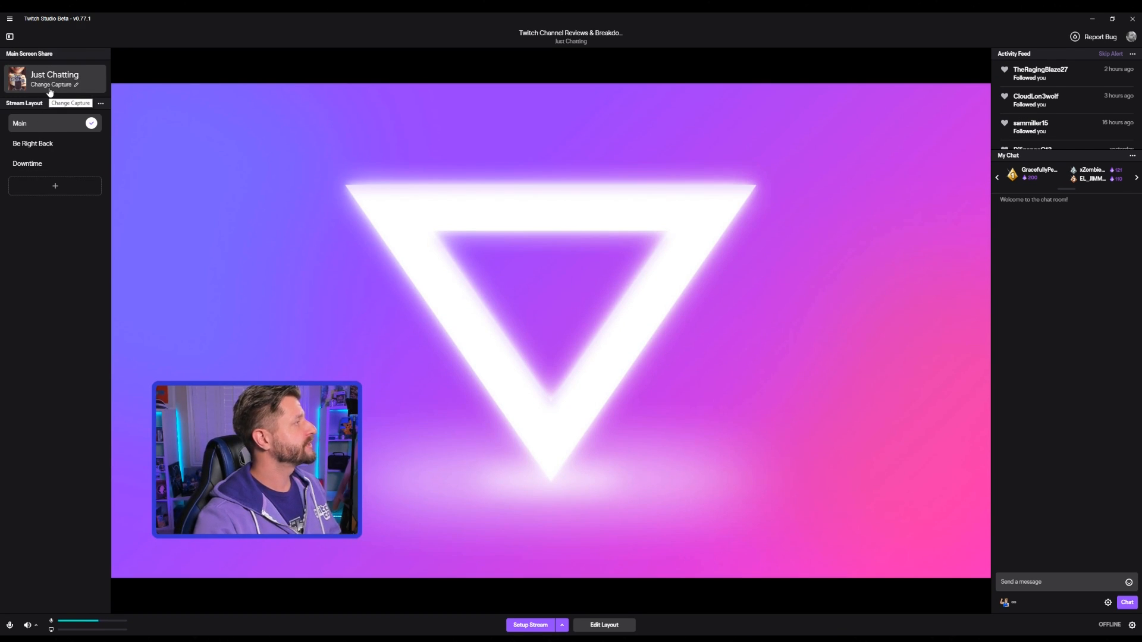
# Step: Change the main screen share capture from the Live Dashboard Chrome window to Fullscreen Application and confirm
pyautogui.click(50, 85)
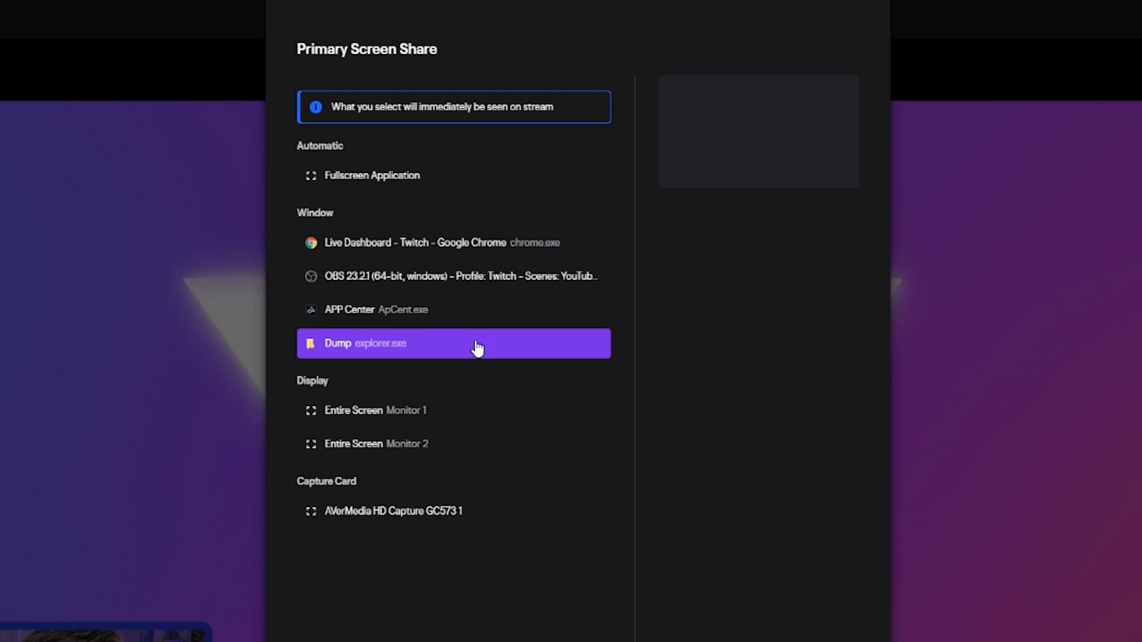
pyautogui.moveTo(499, 488)
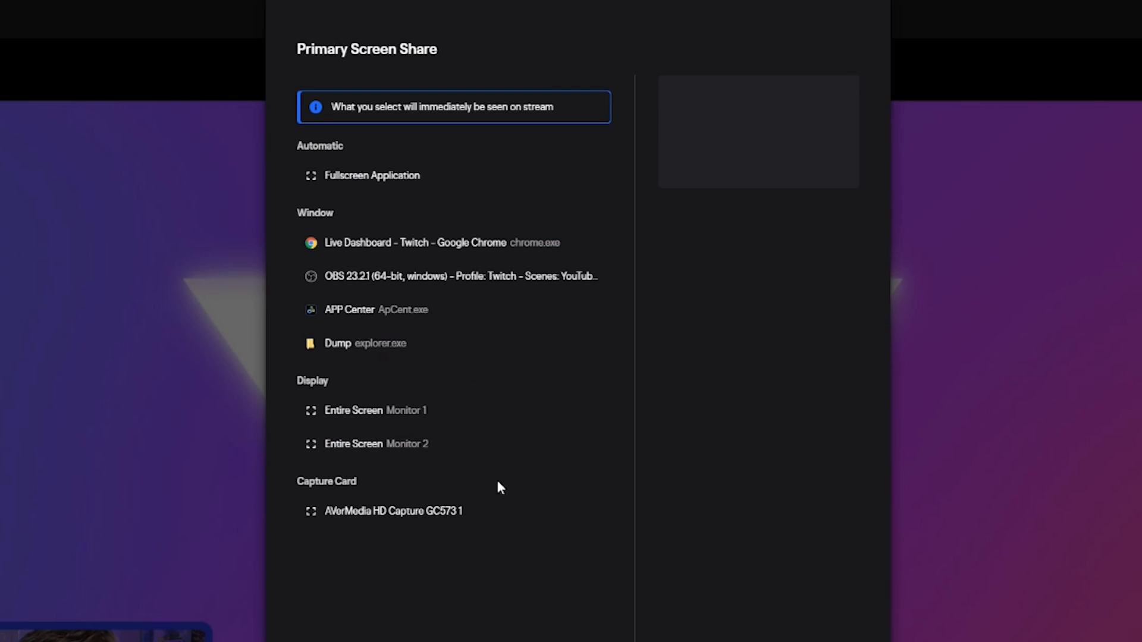
pyautogui.click(438, 242)
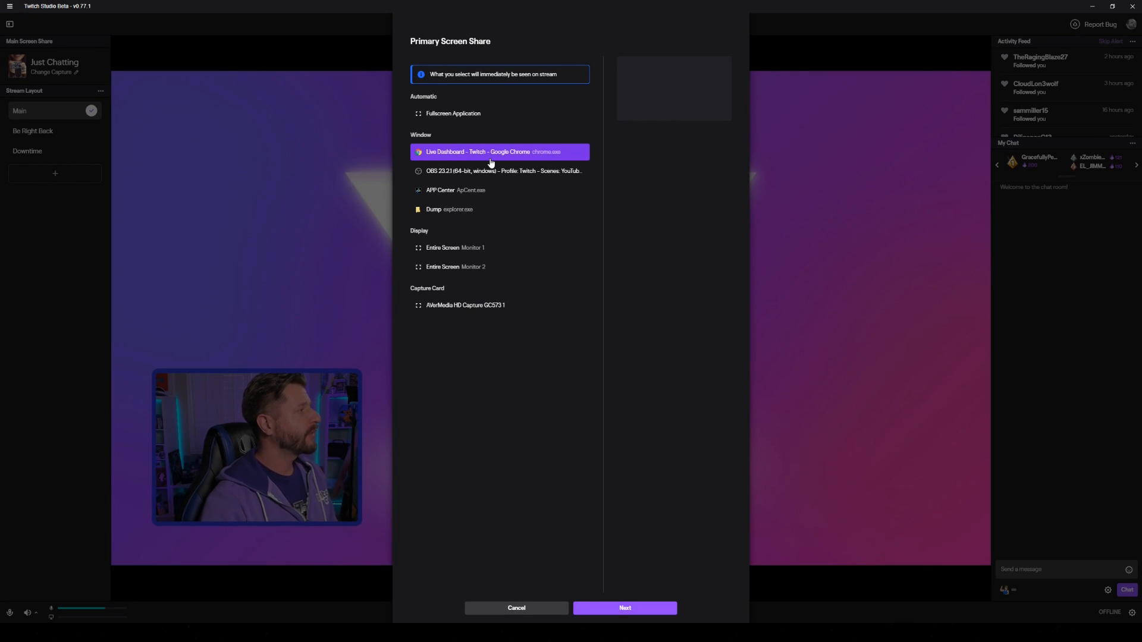
pyautogui.click(490, 152)
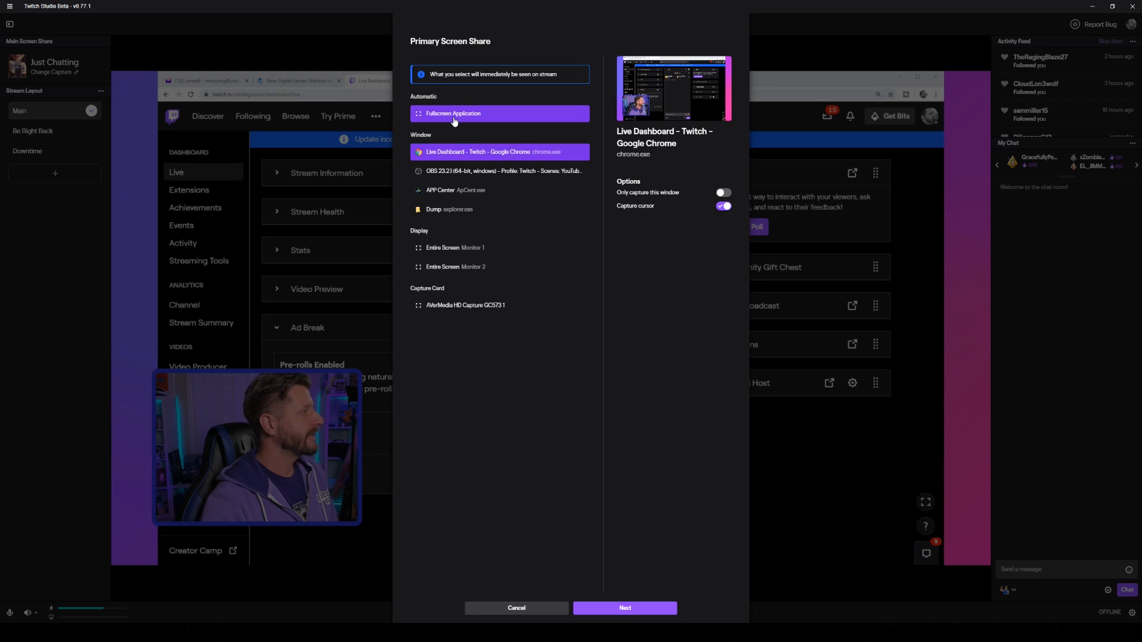
pyautogui.click(454, 114)
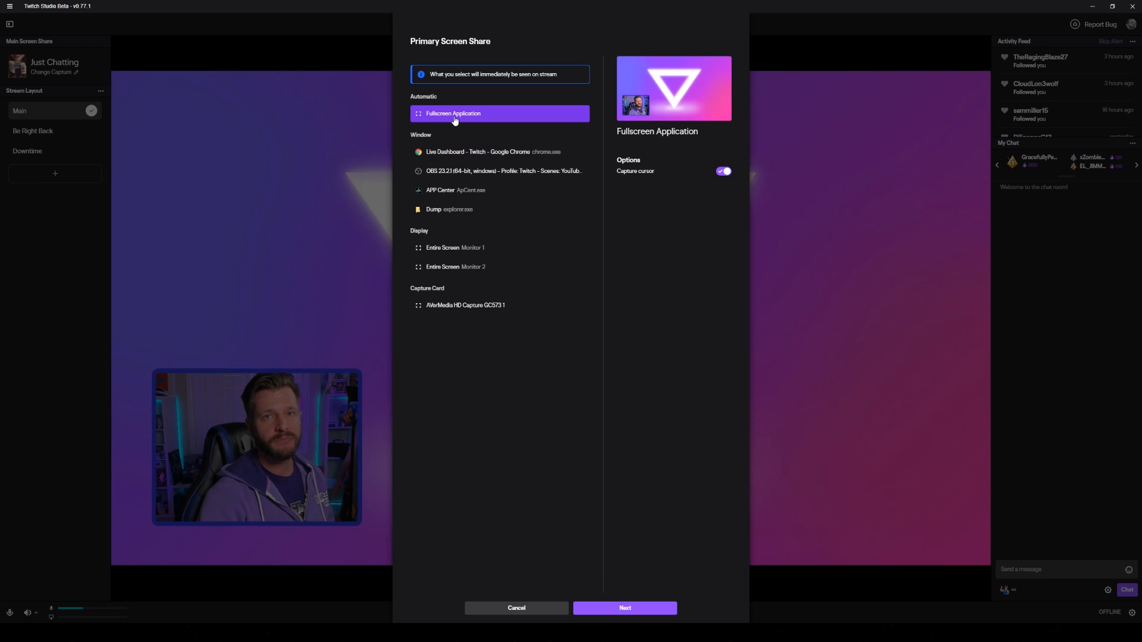
pyautogui.click(625, 608)
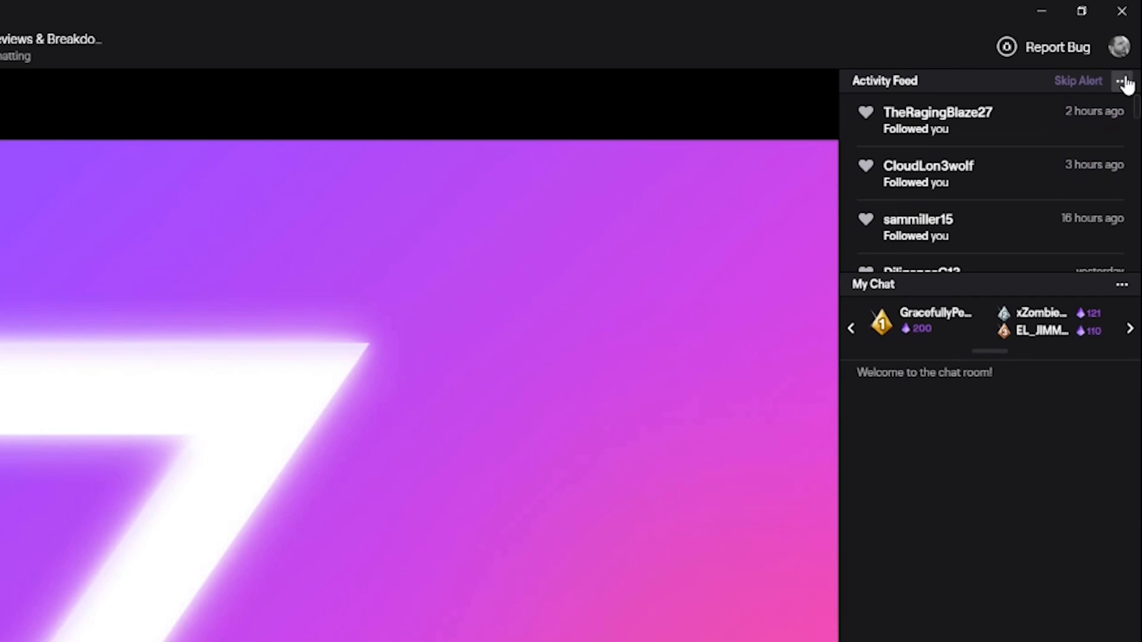
pyautogui.click(1124, 81)
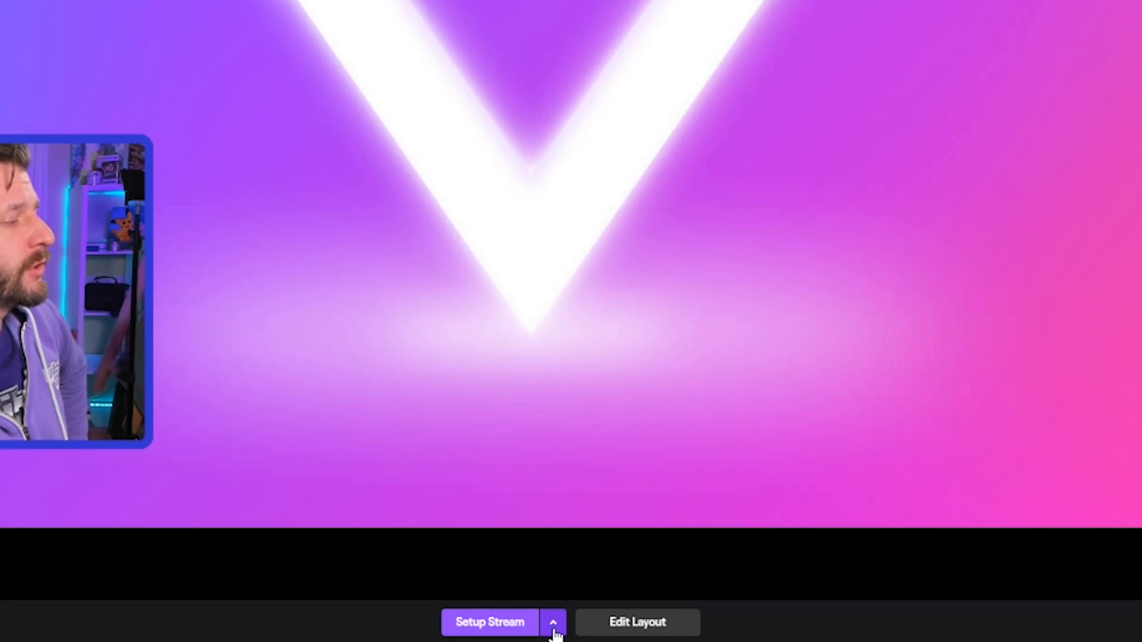
# Step: Start the stream now and show the stream health stats (CPU, memory, upload, frame drops, FPS)
pyautogui.click(554, 639)
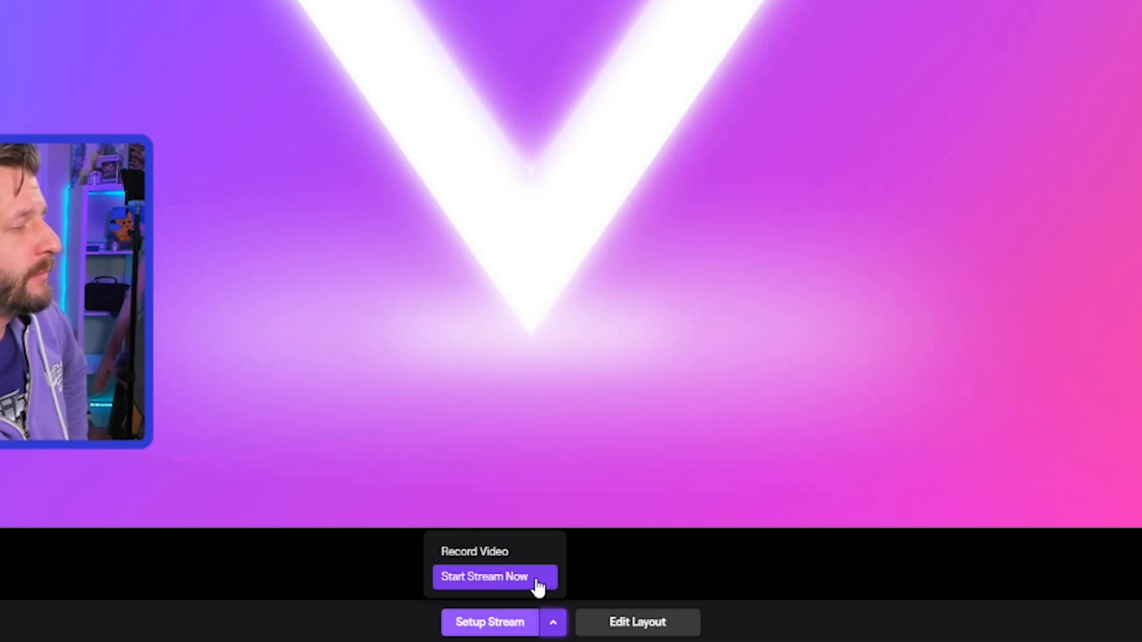
pyautogui.click(488, 577)
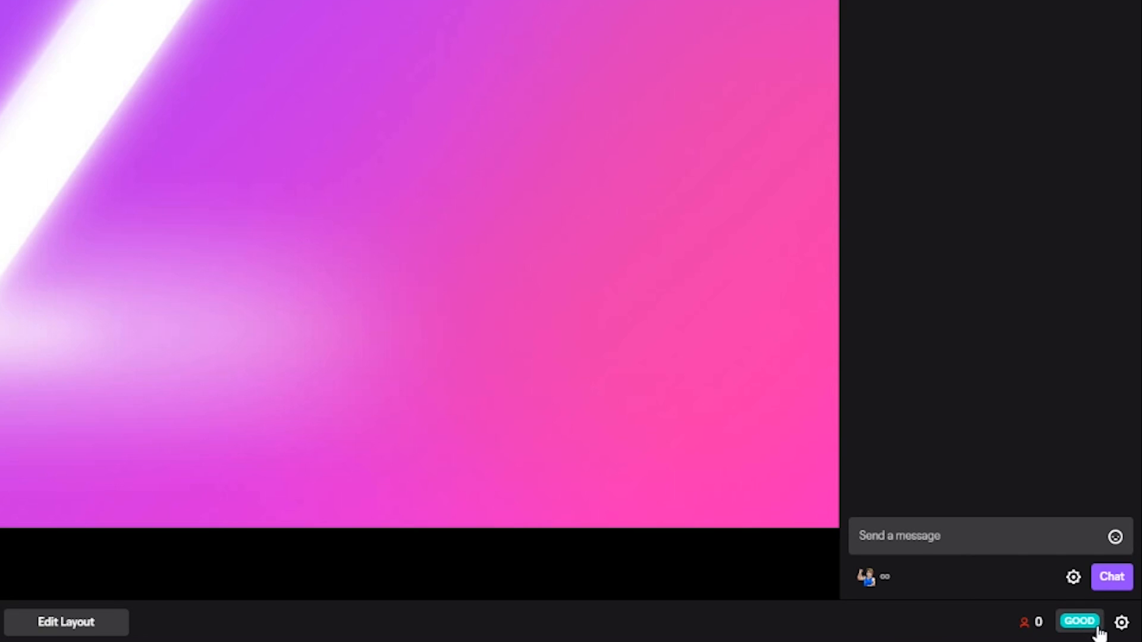
pyautogui.click(1081, 621)
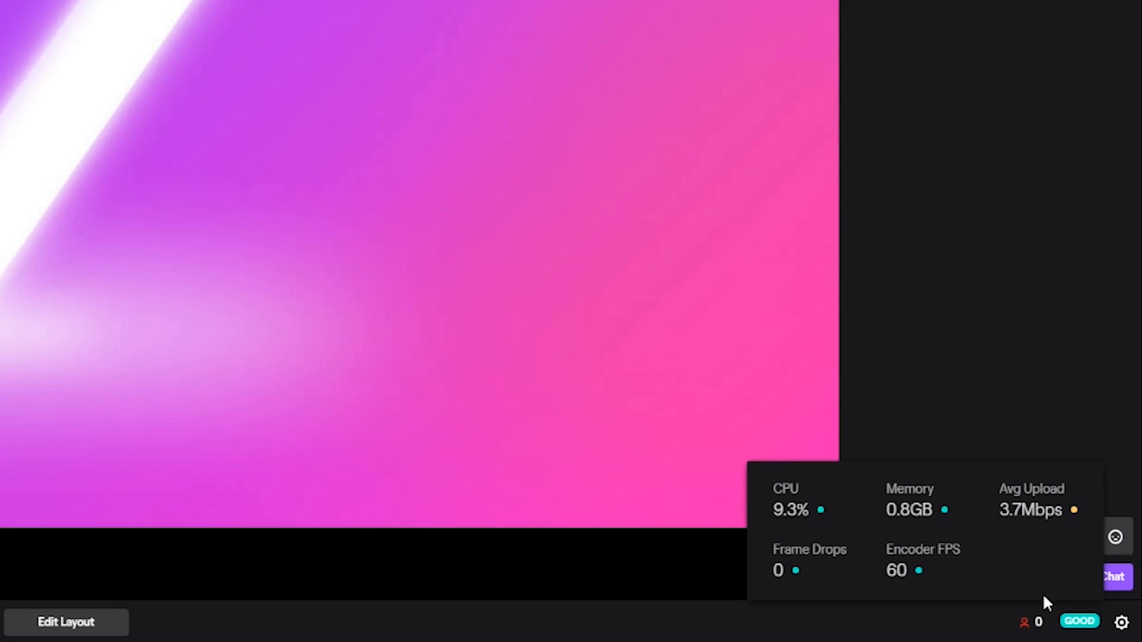